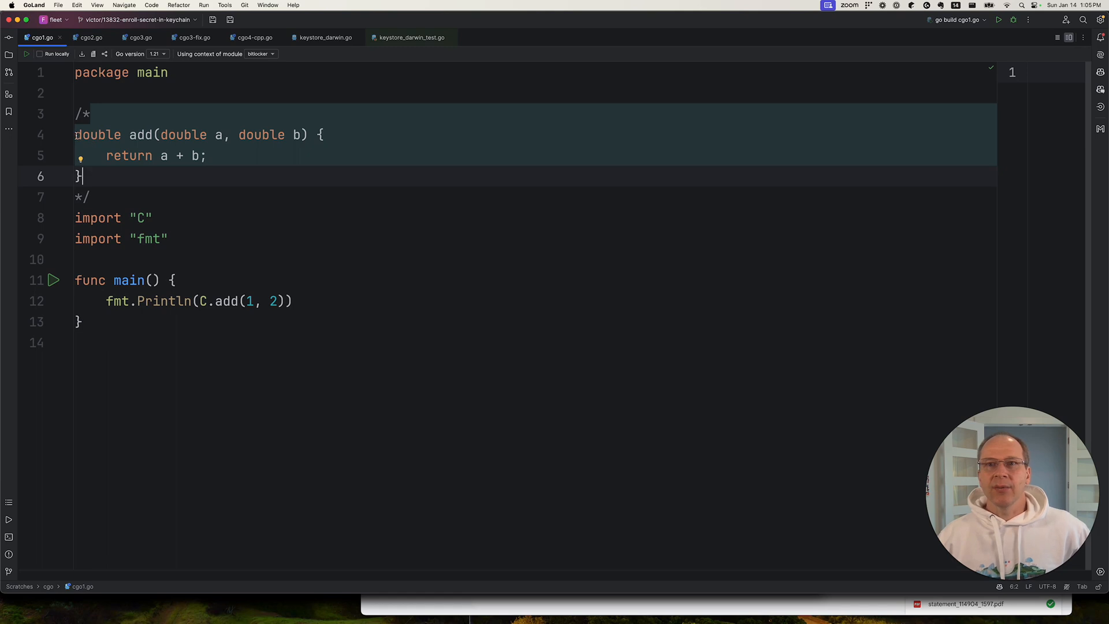
- Highlight the C add preamble, the import "C" line and the C.add call in cgo1.go
{"action": "left_click_drag", "start_coordinate": [74, 134], "coordinate": [83, 176]}
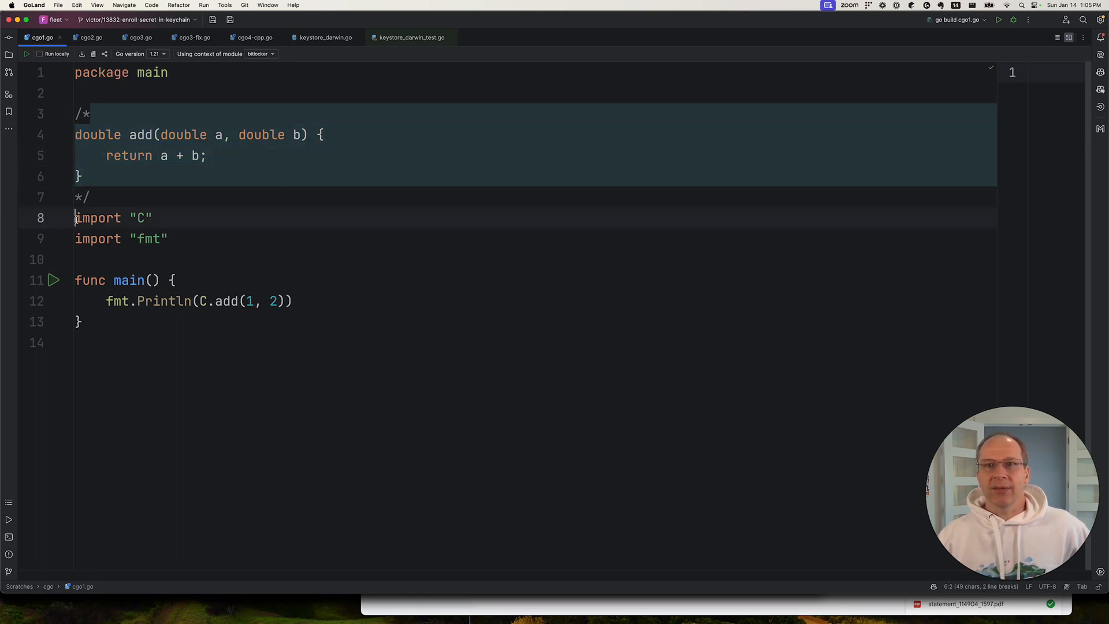
{"action": "left_click_drag", "start_coordinate": [75, 219], "coordinate": [153, 218]}
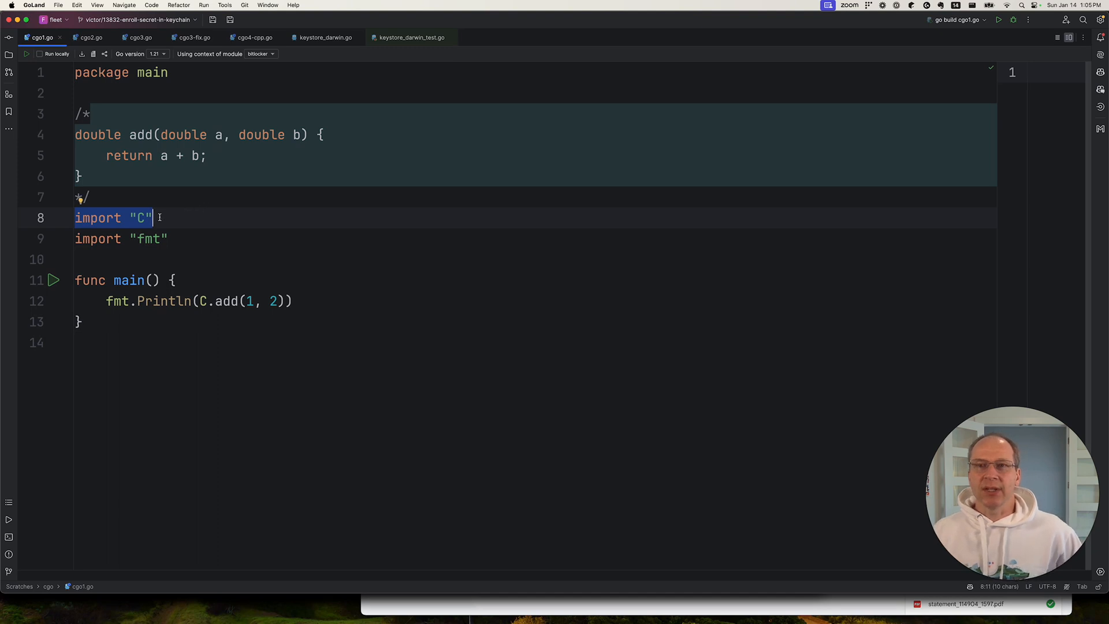
{"action": "left_click", "coordinate": [93, 196]}
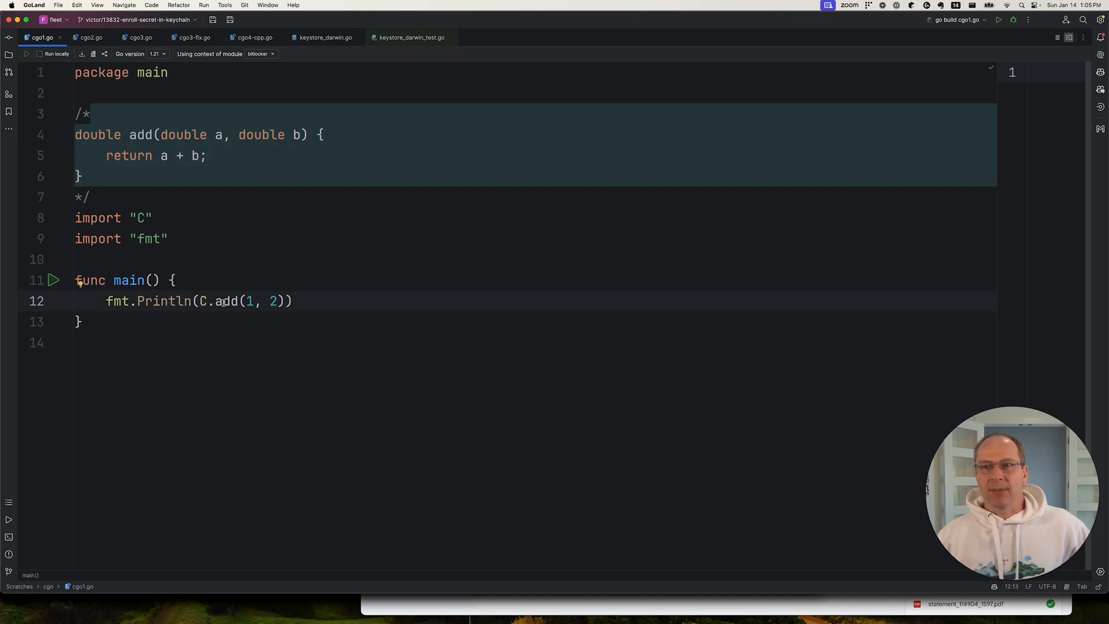
{"action": "double_click", "coordinate": [140, 134]}
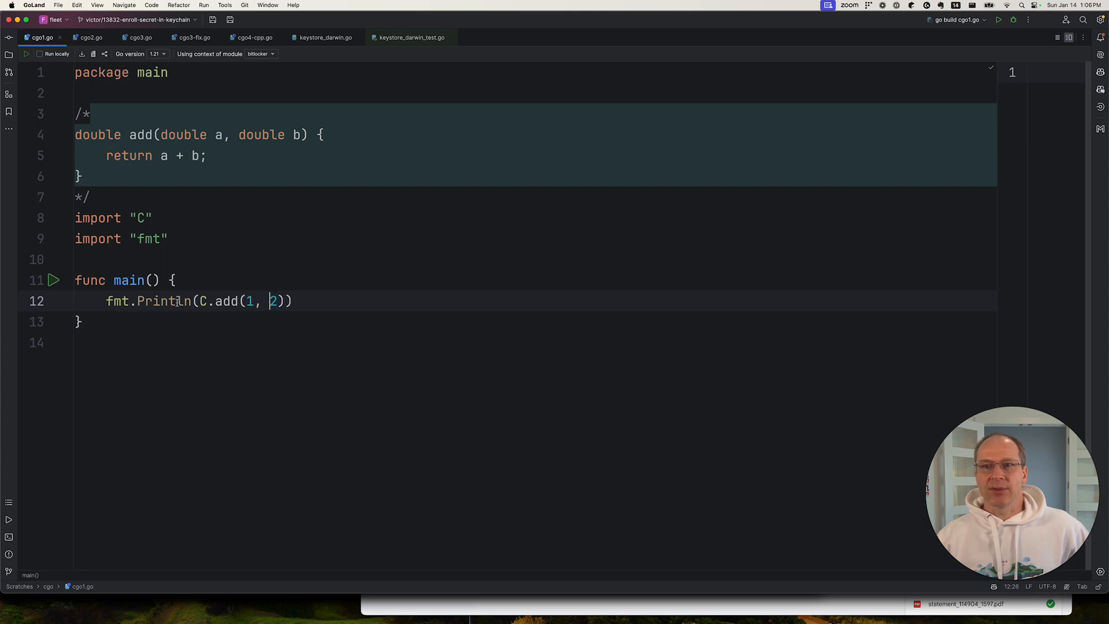
- Run cgo1.go from the main gutter icon so it prints 3
{"action": "left_click", "coordinate": [54, 280]}
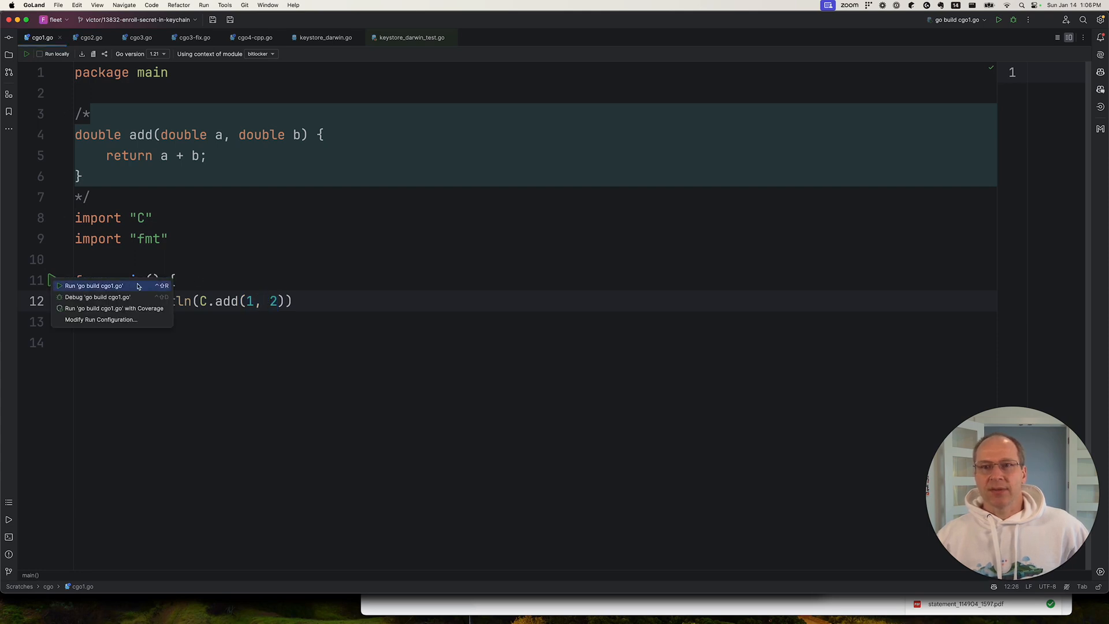
{"action": "left_click", "coordinate": [94, 286]}
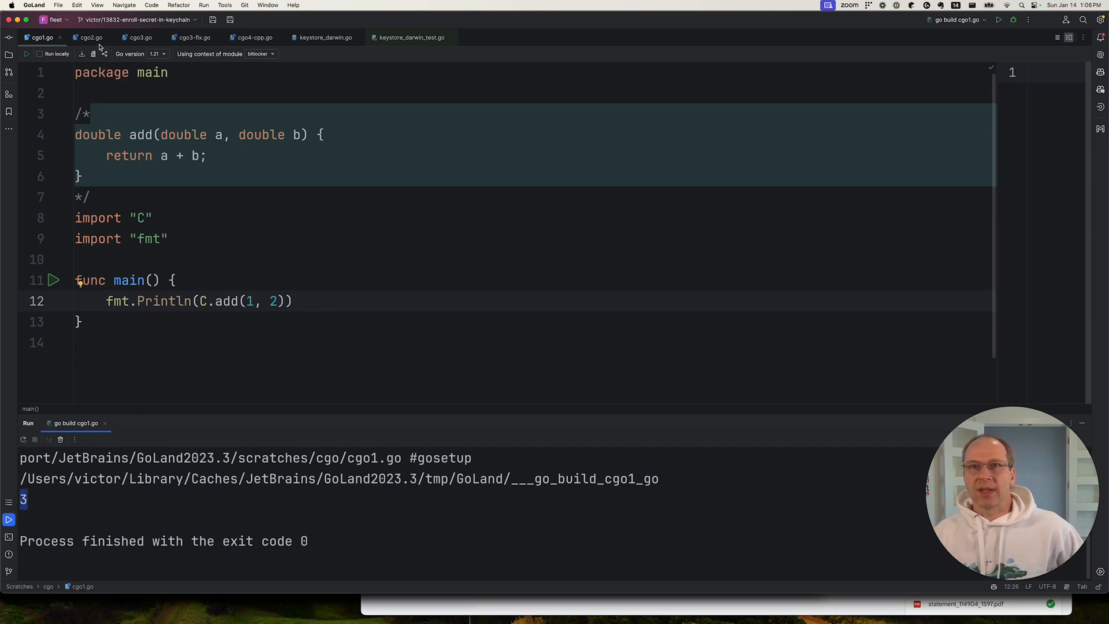
- In cgo2.go, complete the C.floor call around C.add(1, 2.1) and run the program
{"action": "left_click", "coordinate": [90, 37]}
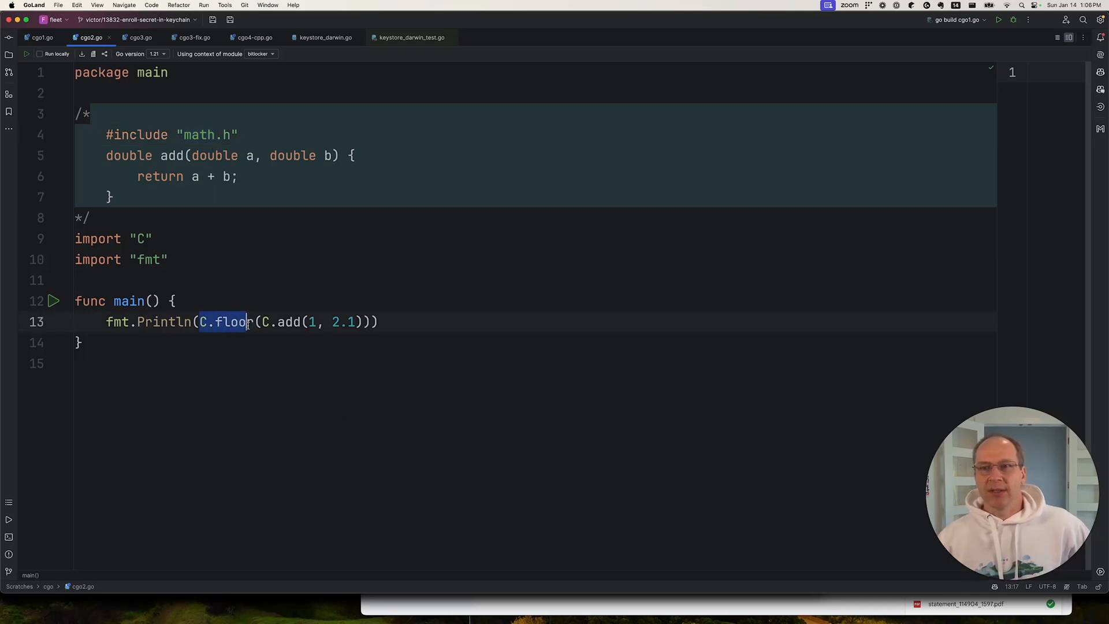
{"action": "type", "text": "r"}
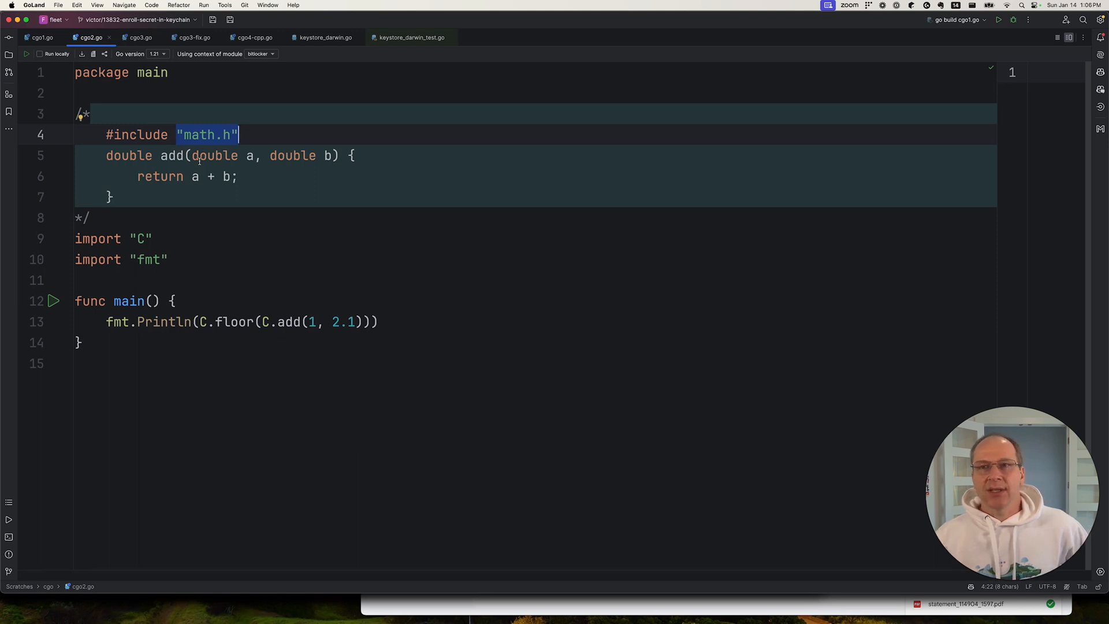
{"action": "mouse_move", "coordinate": [220, 216]}
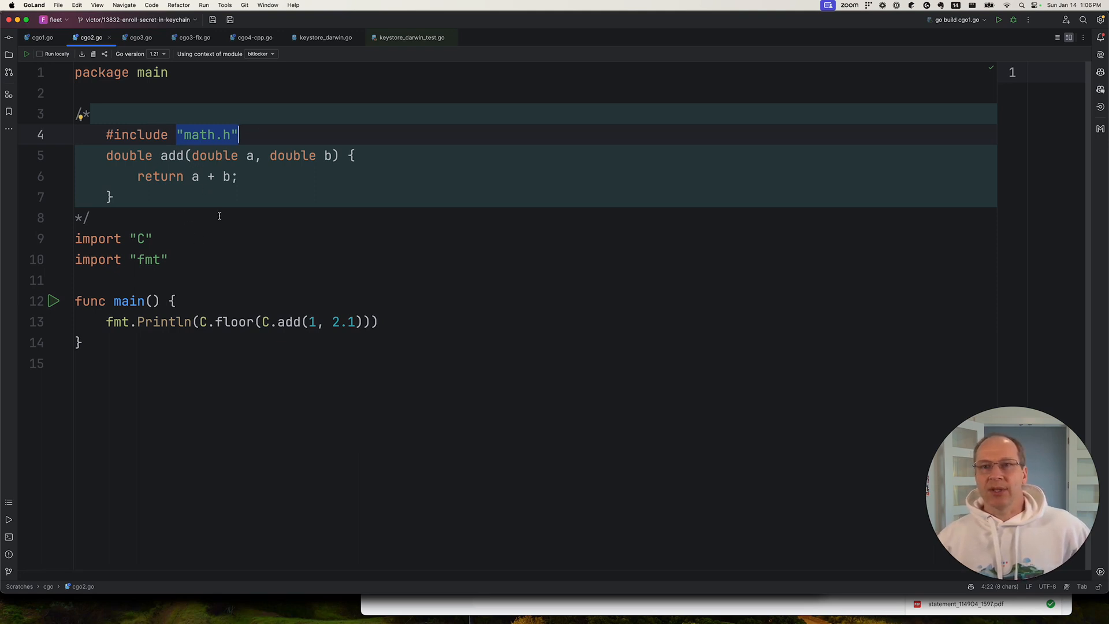
{"action": "left_click", "coordinate": [54, 301]}
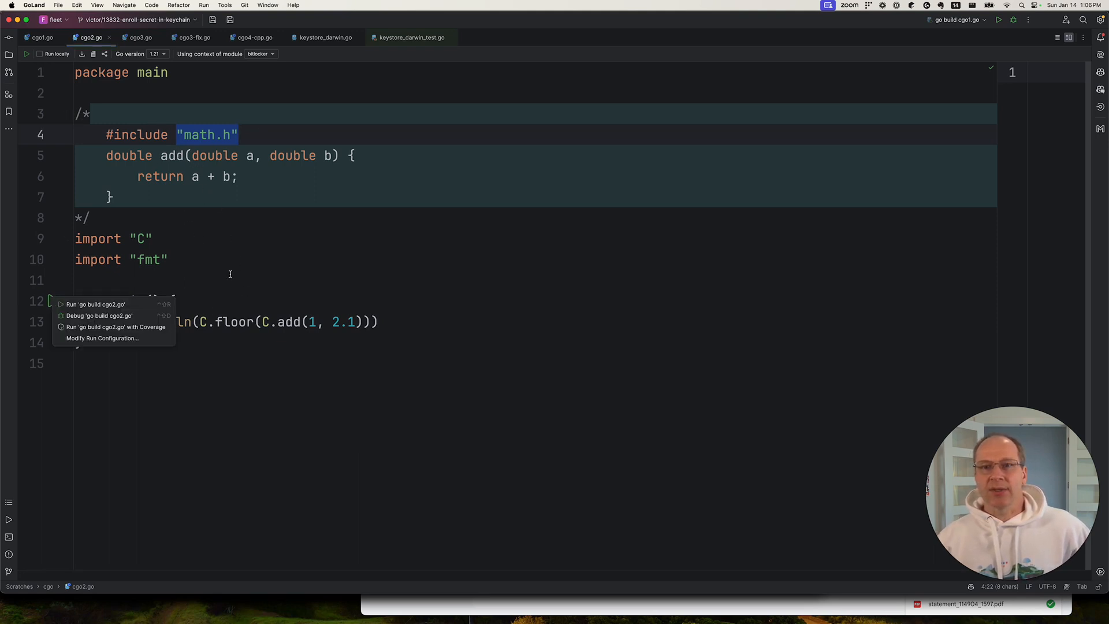
{"action": "left_click", "coordinate": [95, 304]}
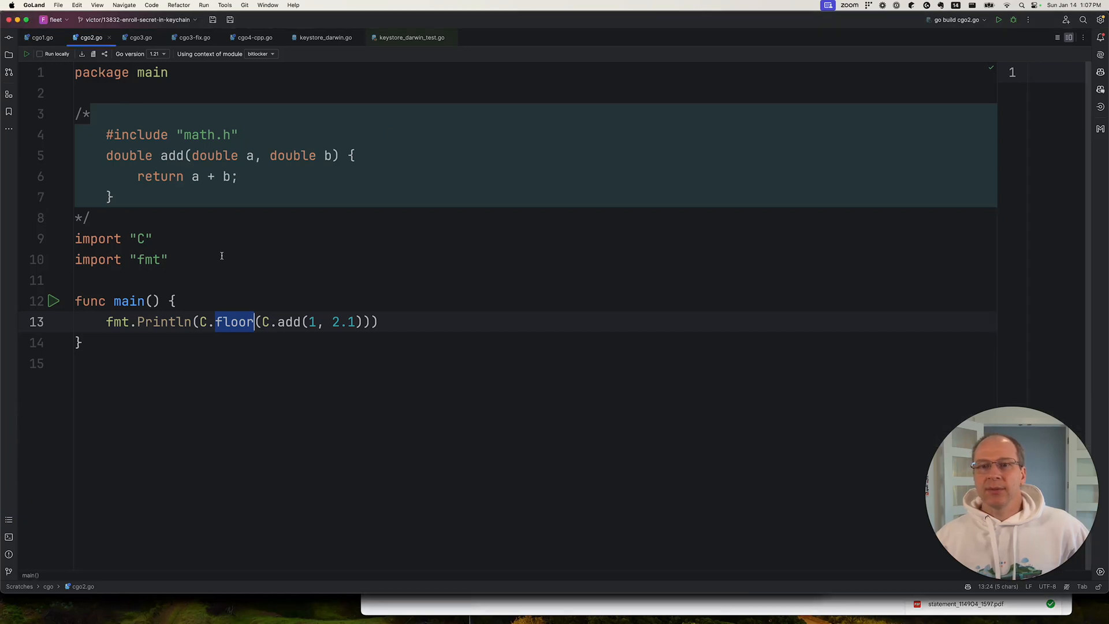
- In cgo3.go, highlight the printf call that prints Hello World through C
{"action": "left_click", "coordinate": [139, 37]}
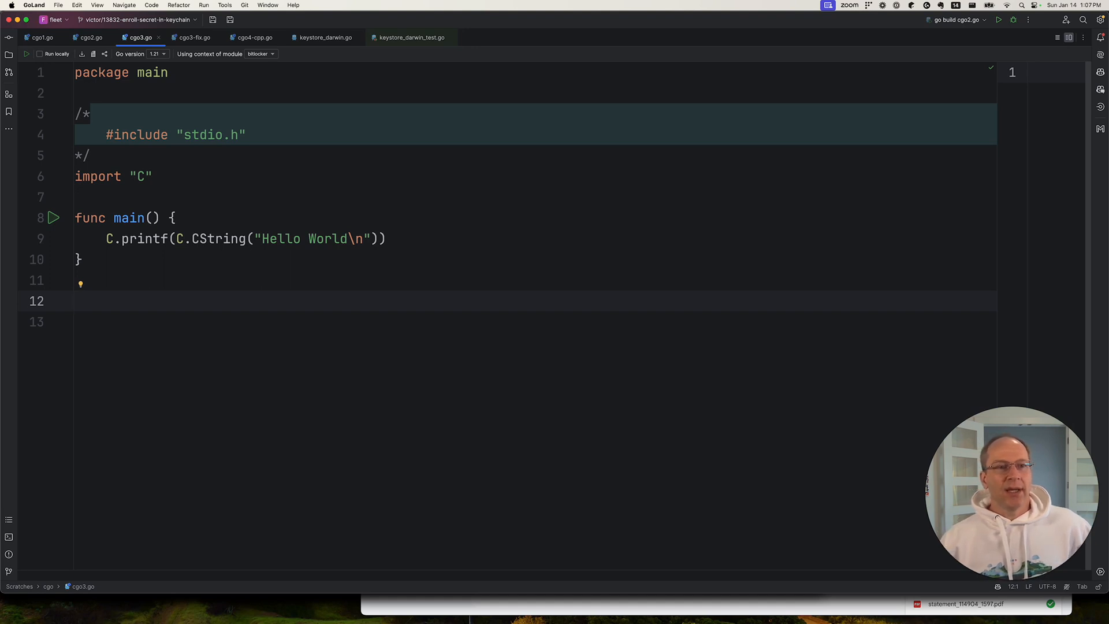
{"action": "double_click", "coordinate": [145, 238]}
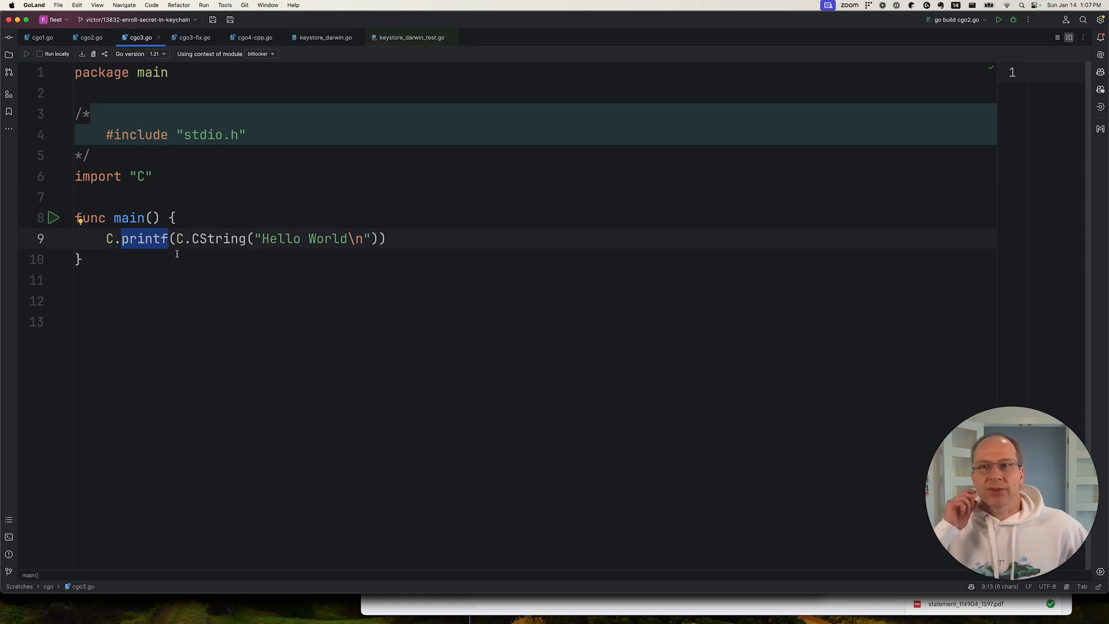
{"action": "mouse_move", "coordinate": [199, 269]}
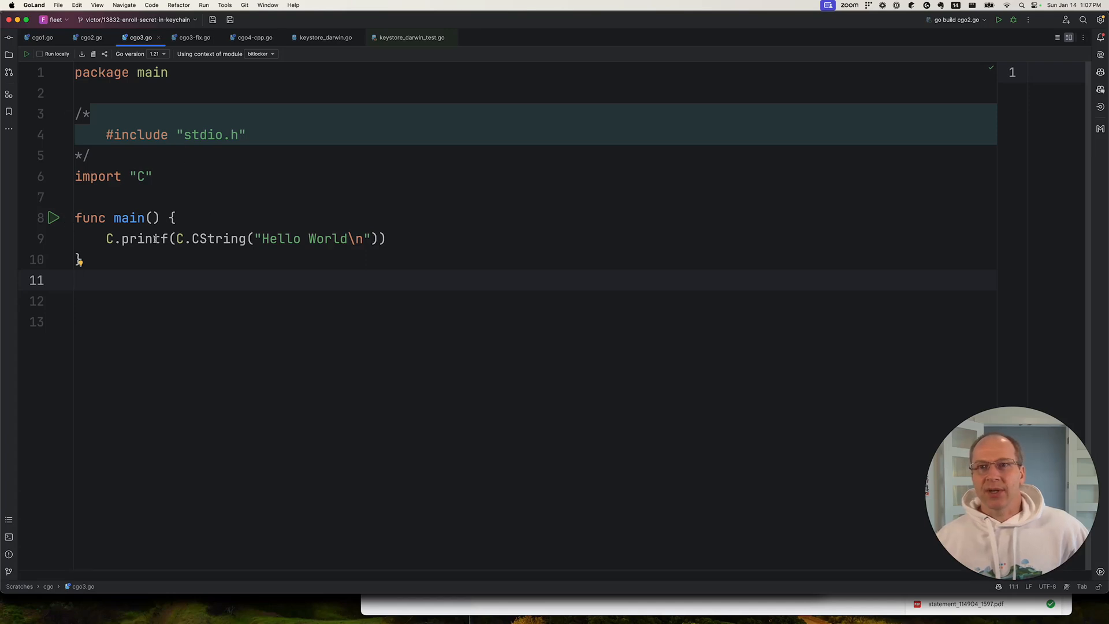
{"action": "double_click", "coordinate": [144, 238]}
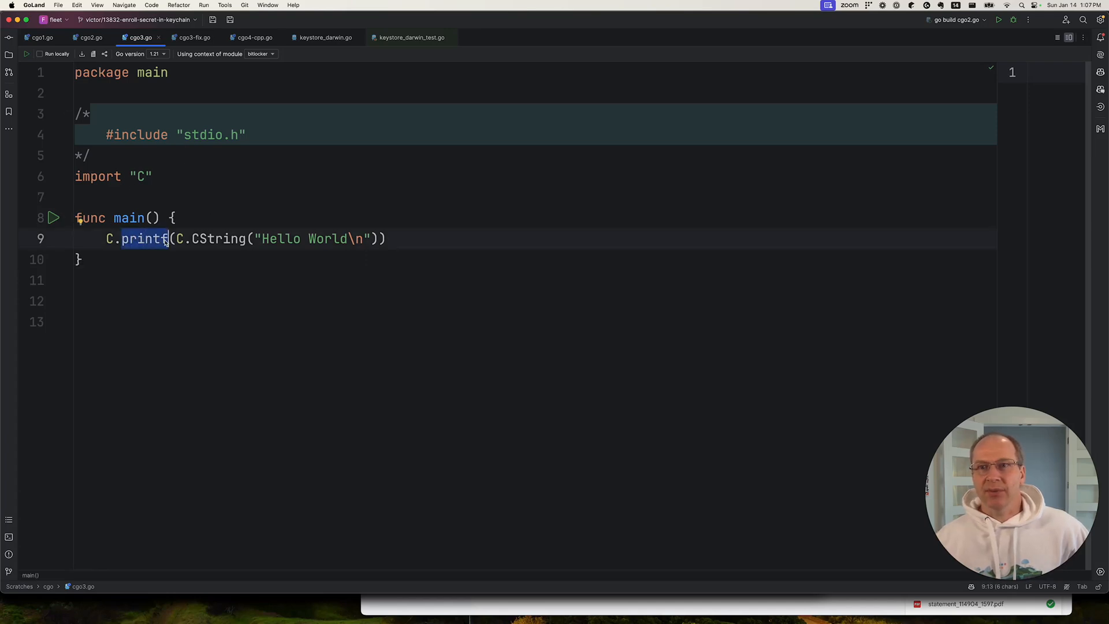
{"action": "double_click", "coordinate": [217, 238]}
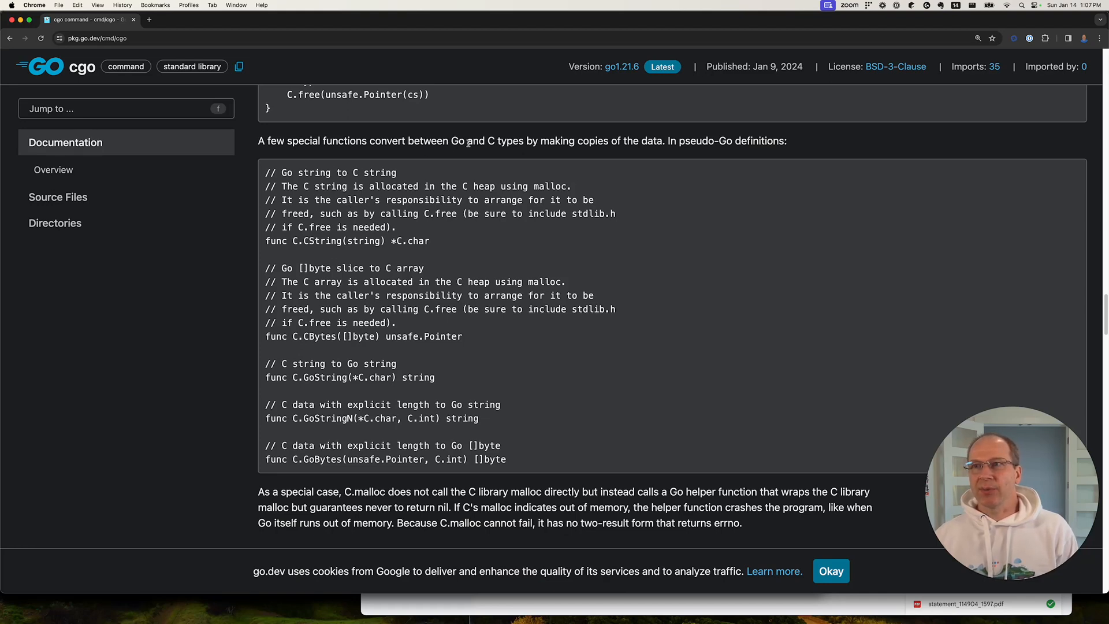
{"action": "mouse_move", "coordinate": [302, 239]}
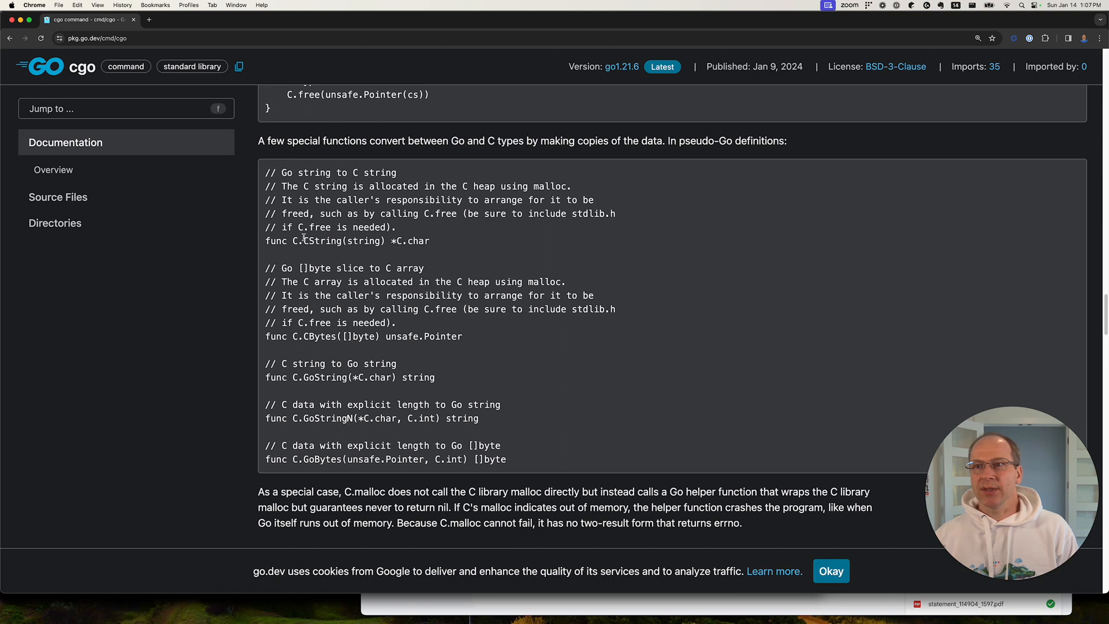
- Highlight C.CString in the cgo documentation's Go–C conversion functions in Chrome
{"action": "double_click", "coordinate": [363, 240]}
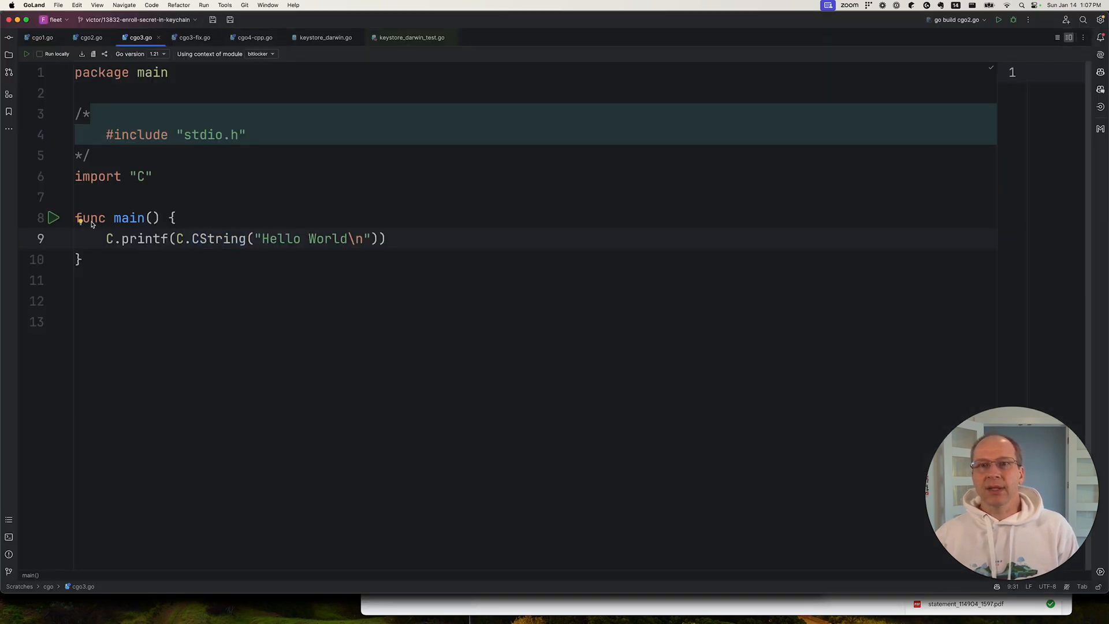
- Run cgo3.go and inspect the cgo "unexpected type" compile error on the printf call
{"action": "left_click", "coordinate": [998, 19]}
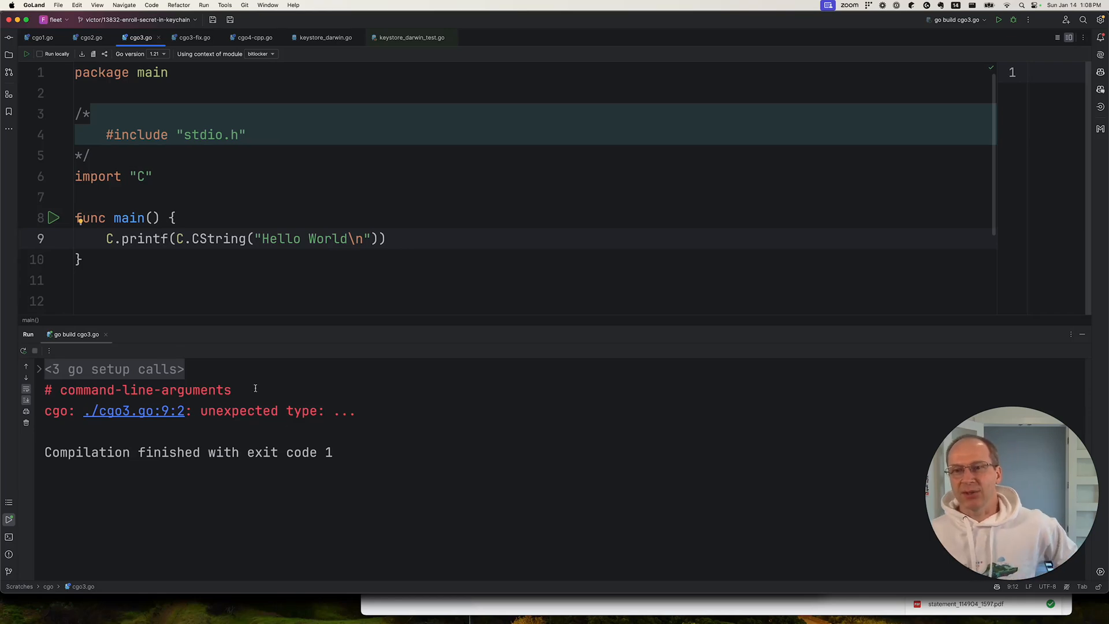
{"action": "double_click", "coordinate": [143, 238]}
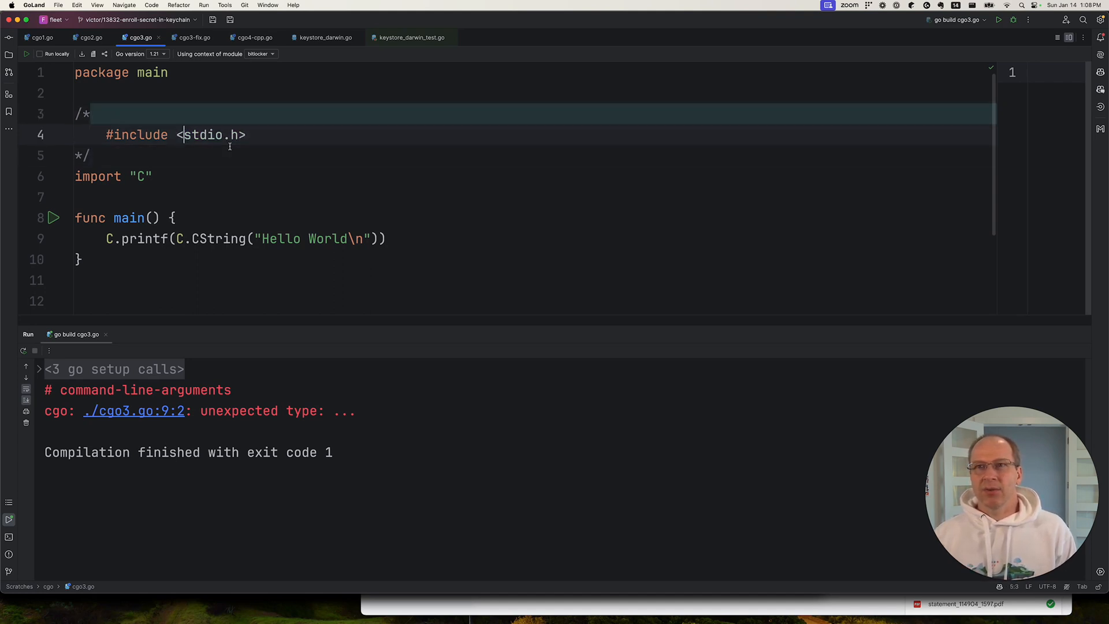
{"action": "type", "text": "\""}
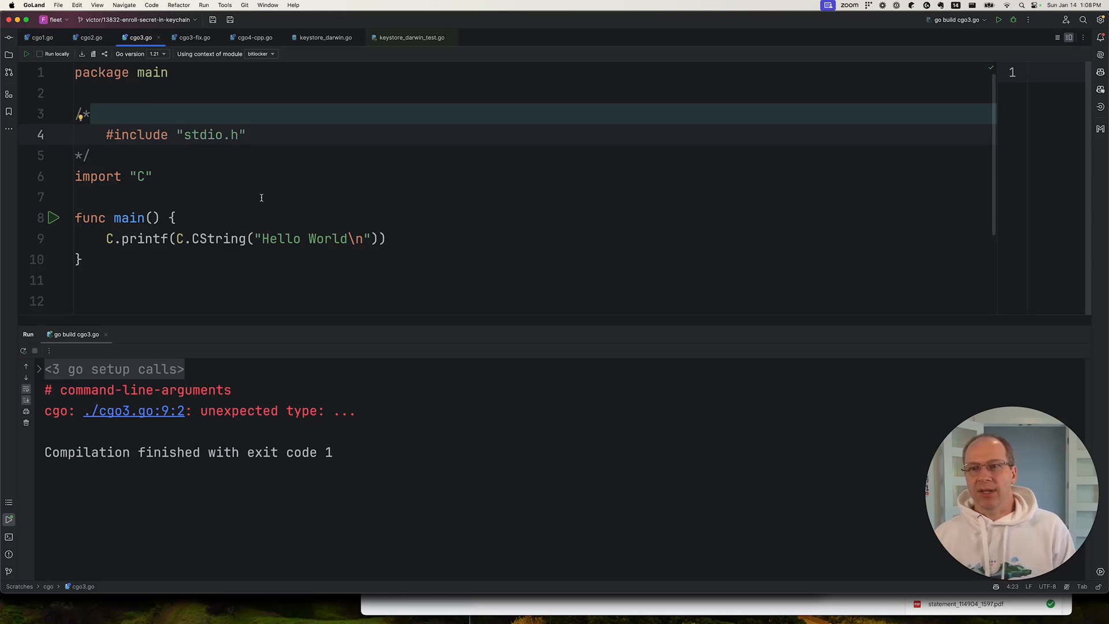
{"action": "double_click", "coordinate": [345, 411]}
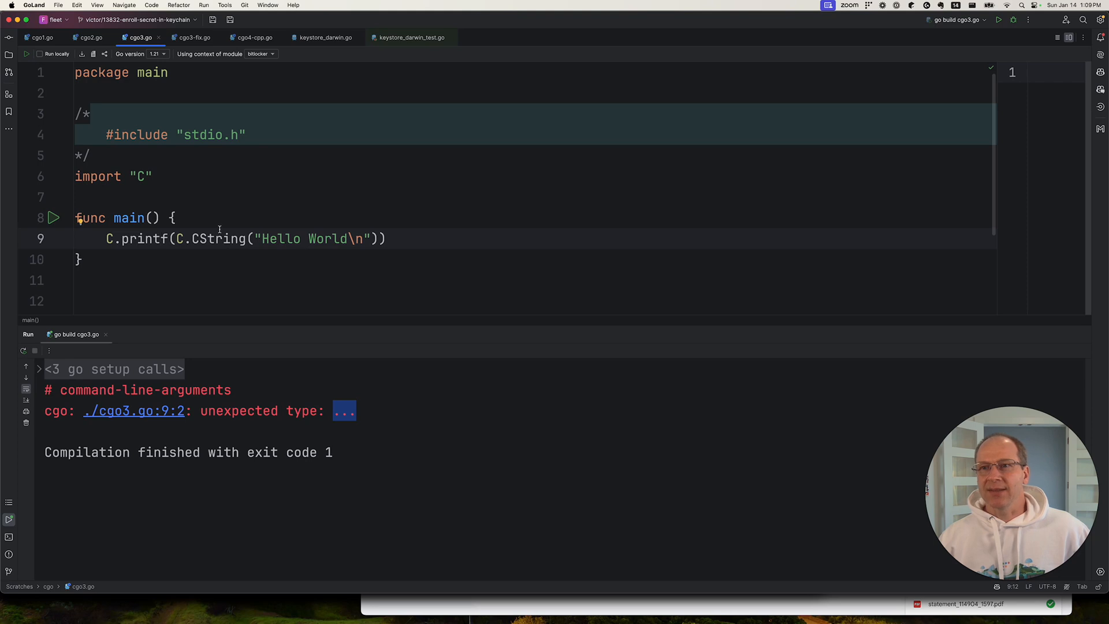
- Add an empty []interface{}{} args slice and pass args... to C.printf in cgo3.go
{"action": "key", "text": "Return"}
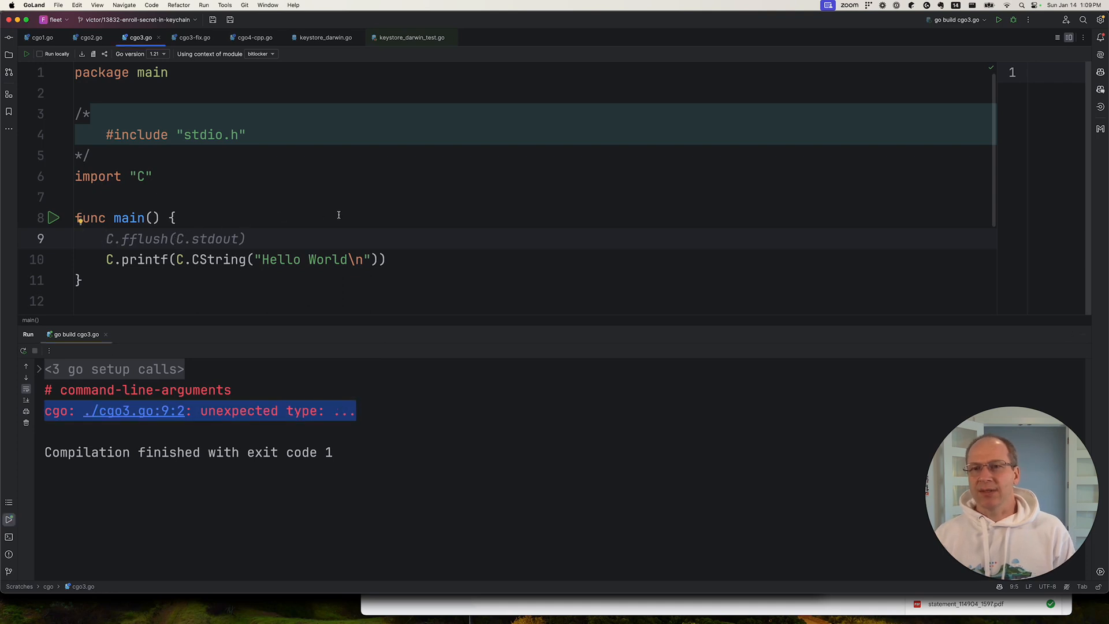
{"action": "type", "text": "args := []string{\"Hello\", \"World\"}"}
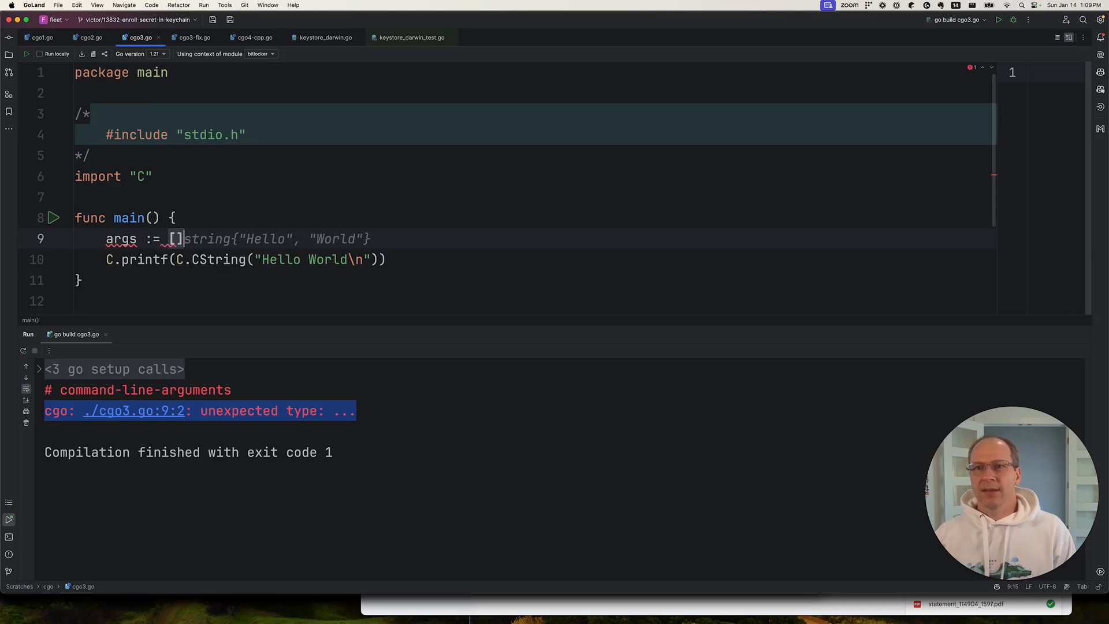
{"action": "type", "text": "interface{}{"}
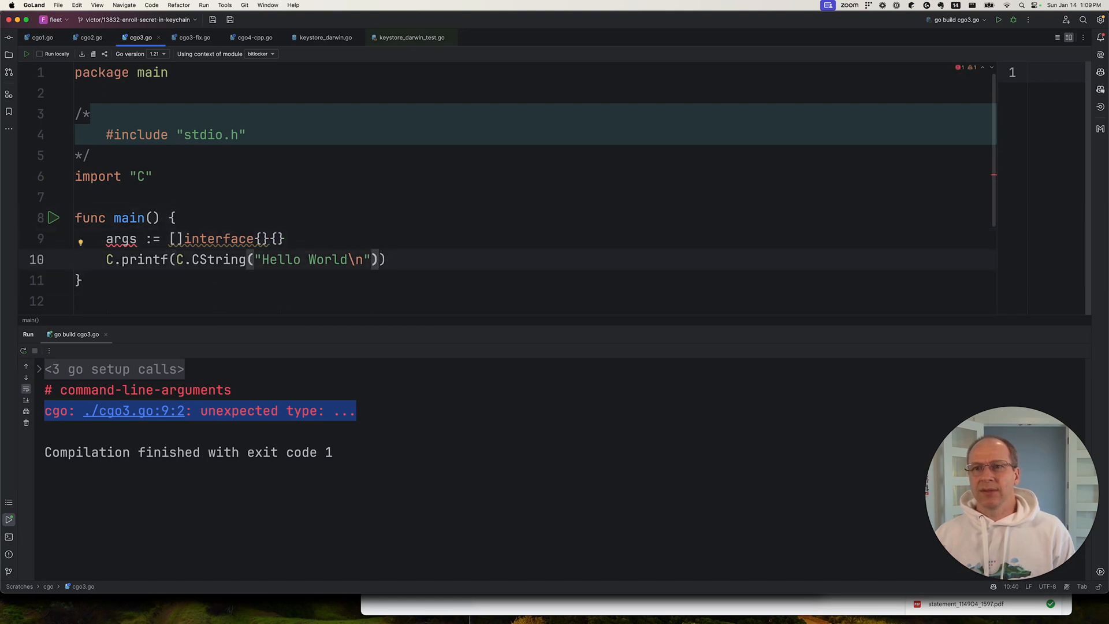
{"action": "type", "text": ", args..."}
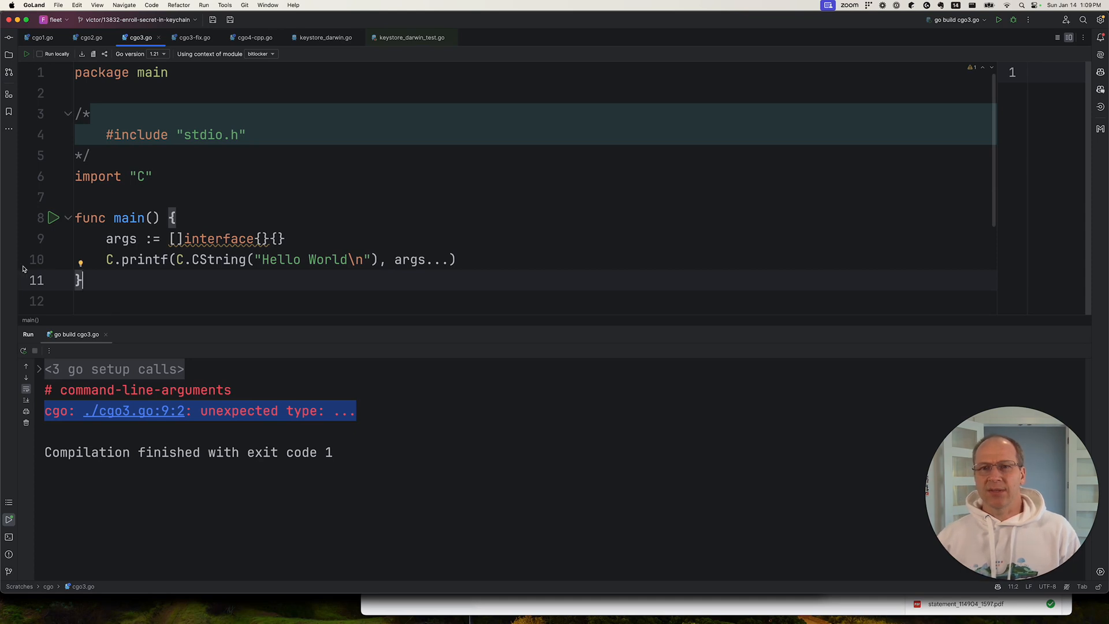
{"action": "key", "text": "enter"}
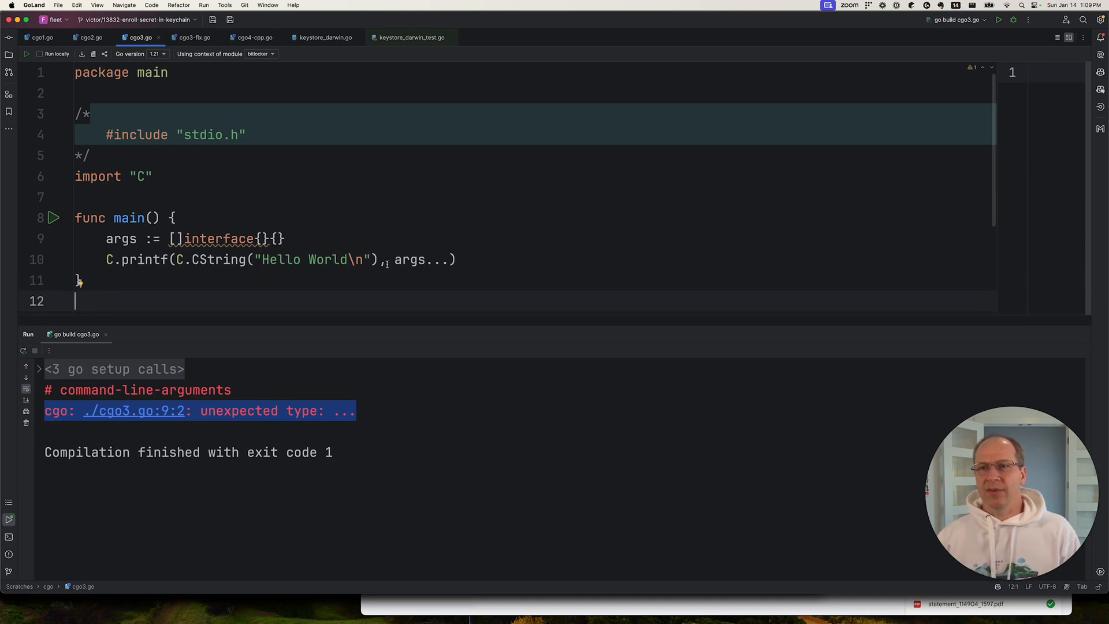
{"action": "double_click", "coordinate": [408, 260]}
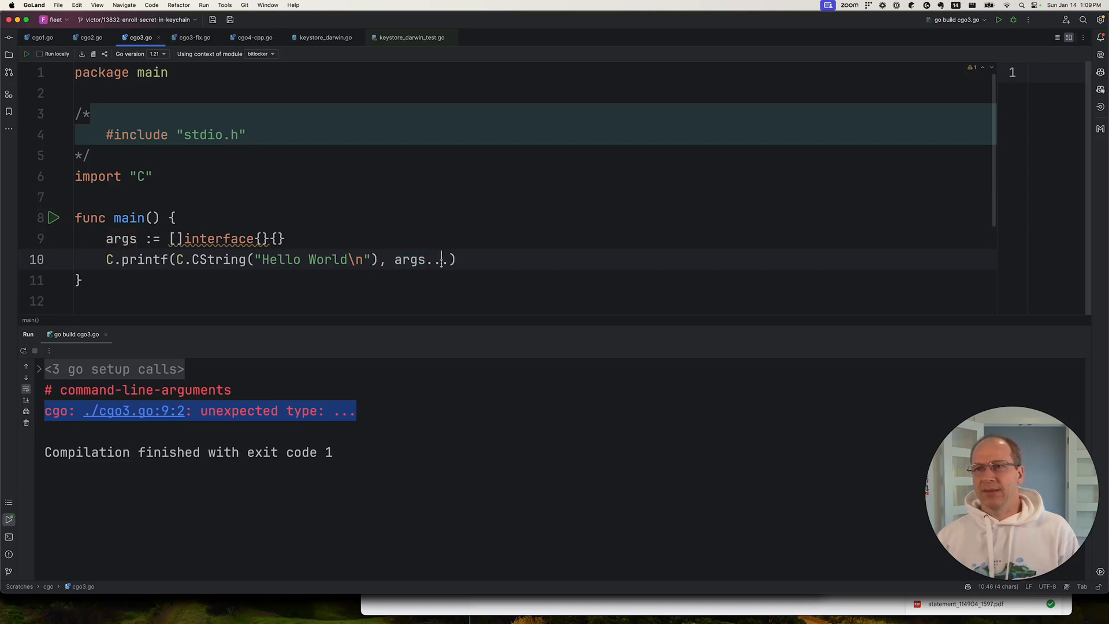
- Rebuild cgo3.go to see the error move to line 10, then move on to cgo3-fix.go
{"action": "left_click", "coordinate": [54, 217]}
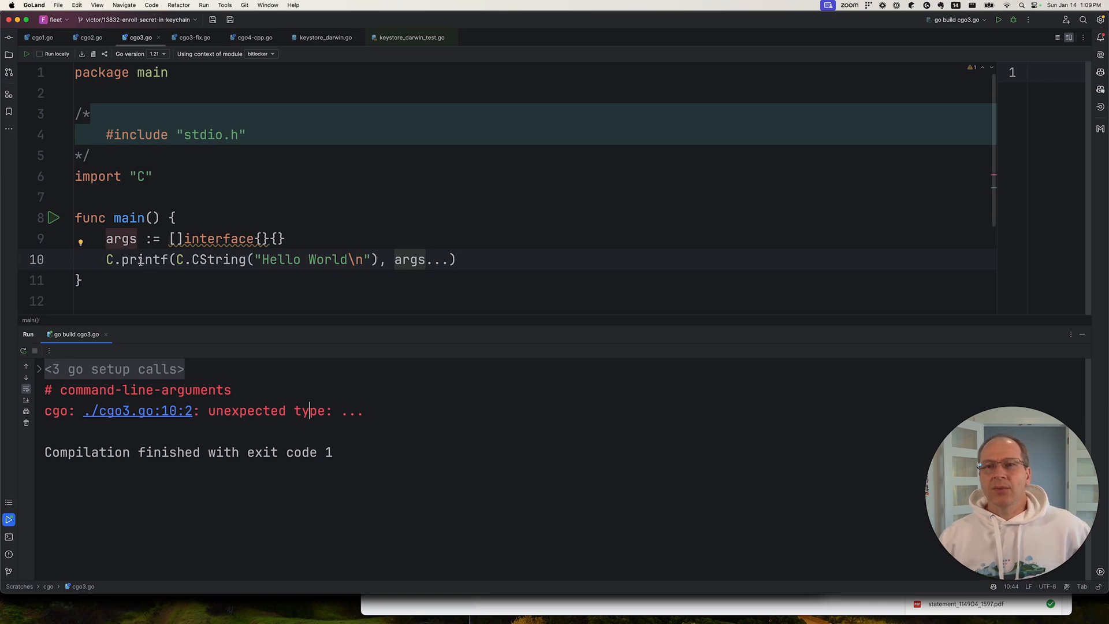
{"action": "double_click", "coordinate": [143, 260]}
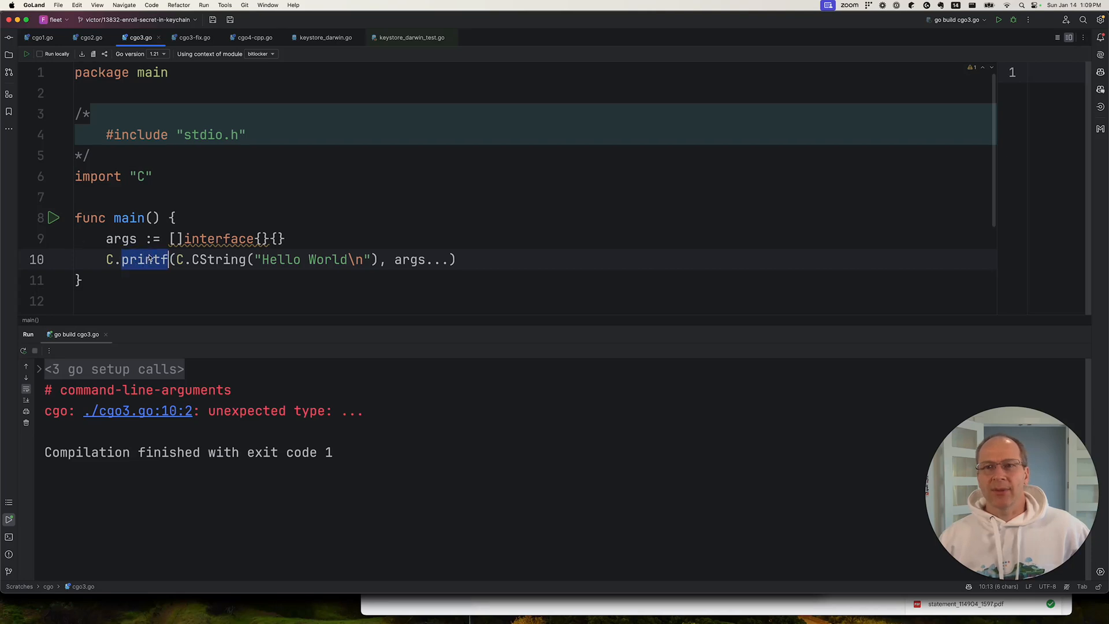
{"action": "left_click", "coordinate": [193, 37]}
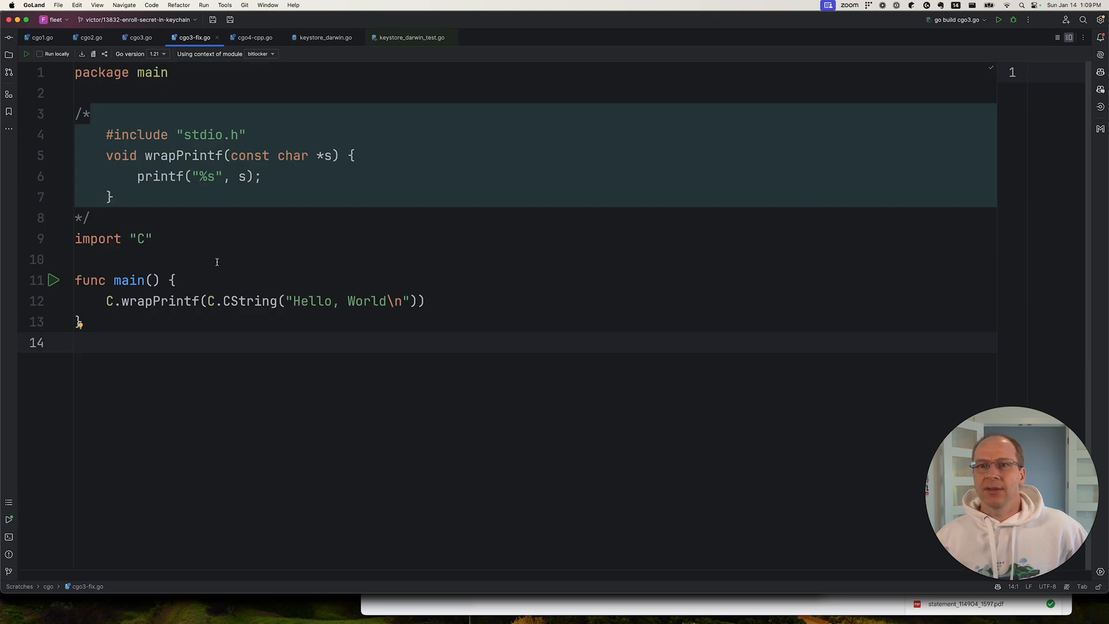
- Review the C wrapPrintf helper in cgo3-fix.go and run the program successfully
{"action": "left_click", "coordinate": [182, 155]}
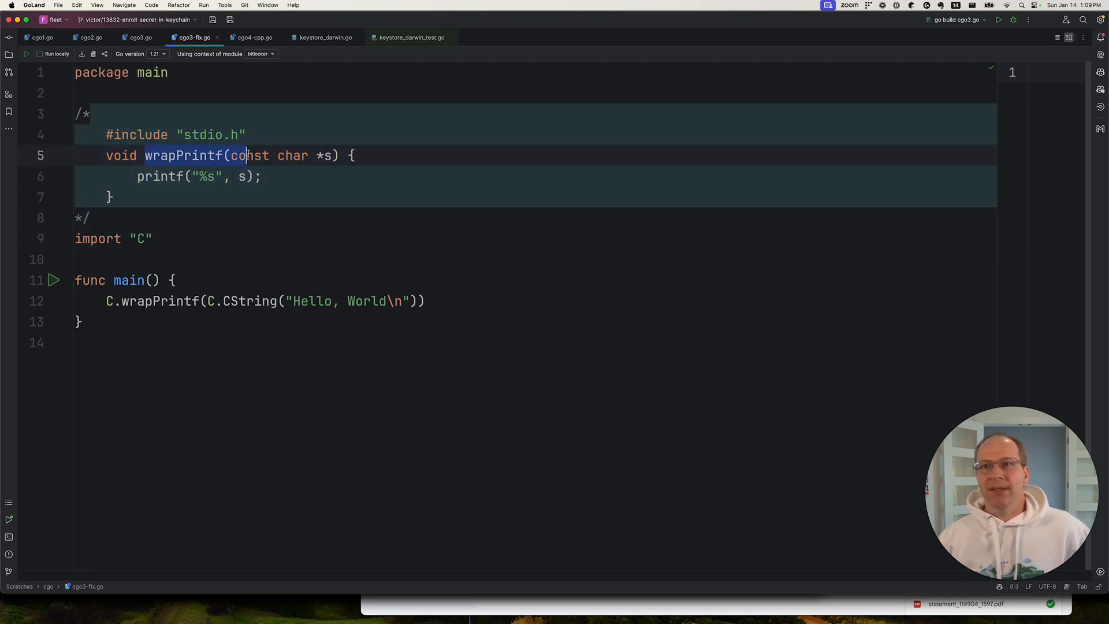
{"action": "left_click", "coordinate": [254, 156]}
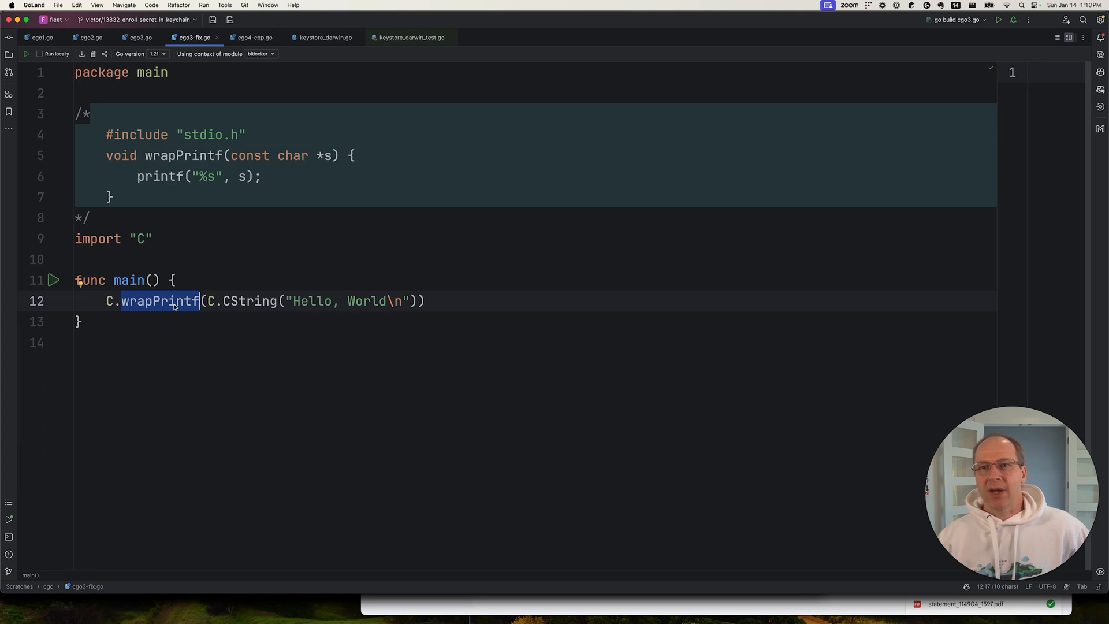
{"action": "left_click", "coordinate": [54, 279]}
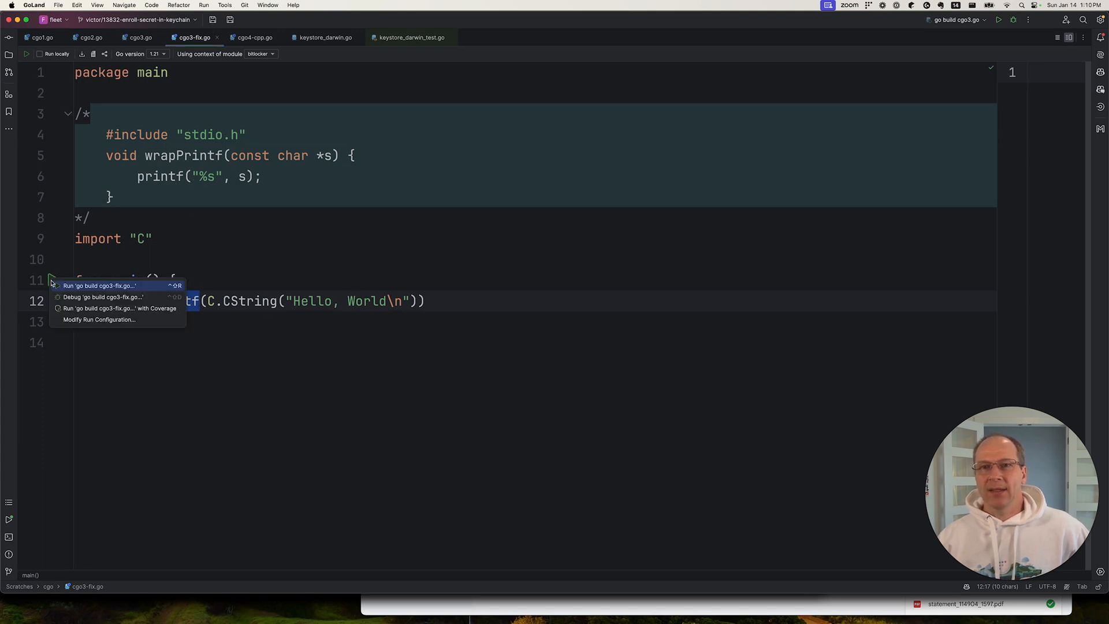
{"action": "left_click", "coordinate": [99, 285]}
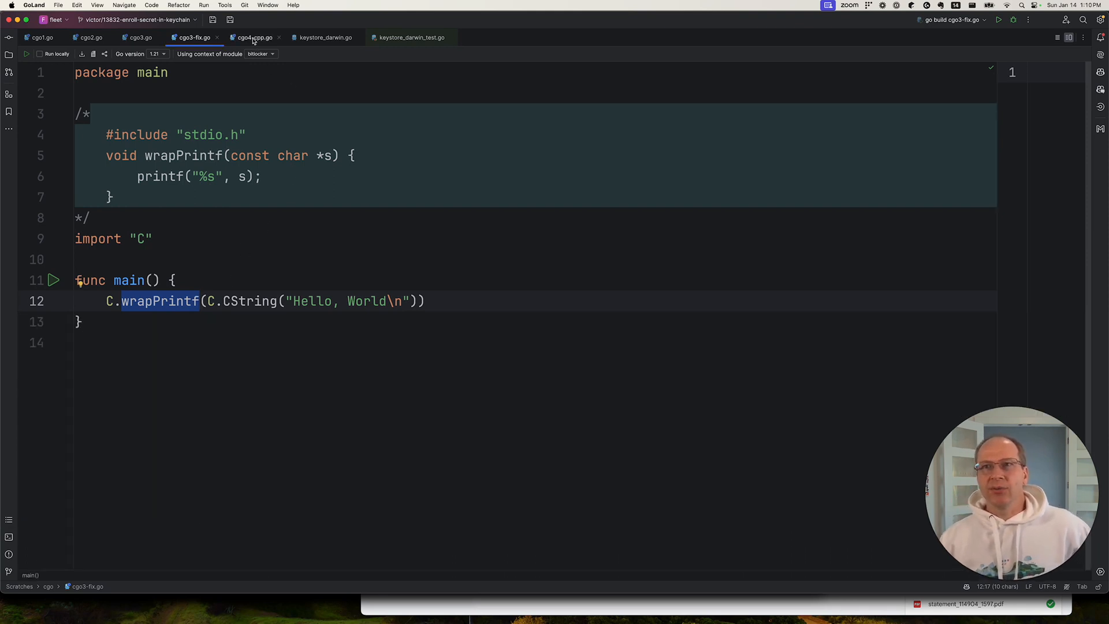
{"action": "left_click", "coordinate": [254, 36]}
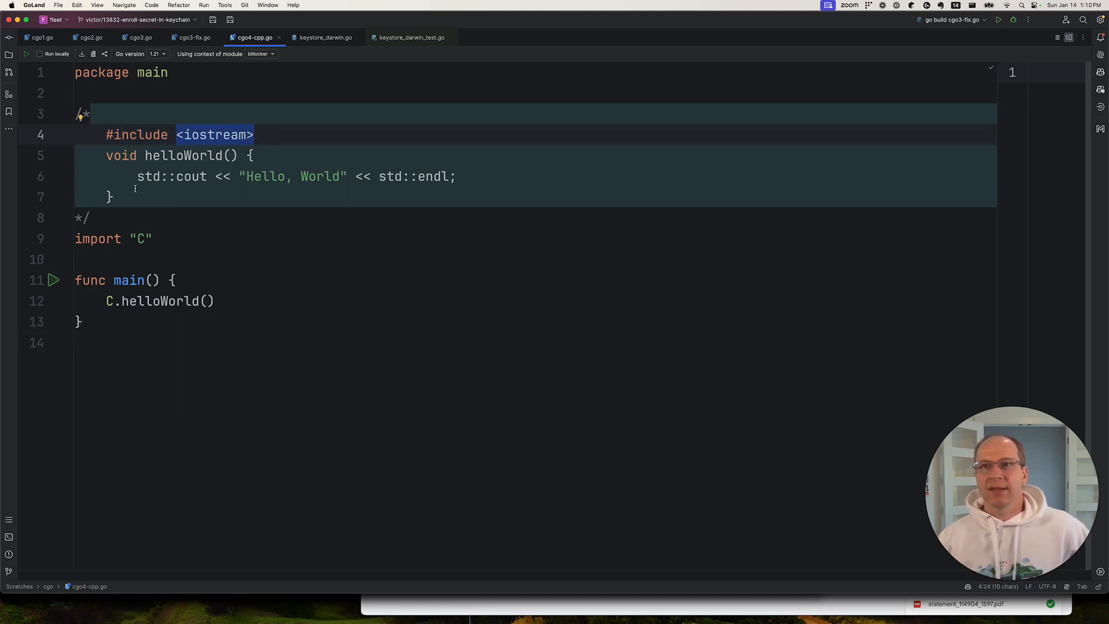
- Highlight the iostream include in cgo4-cpp.go that fails with file not found
{"action": "double_click", "coordinate": [172, 175]}
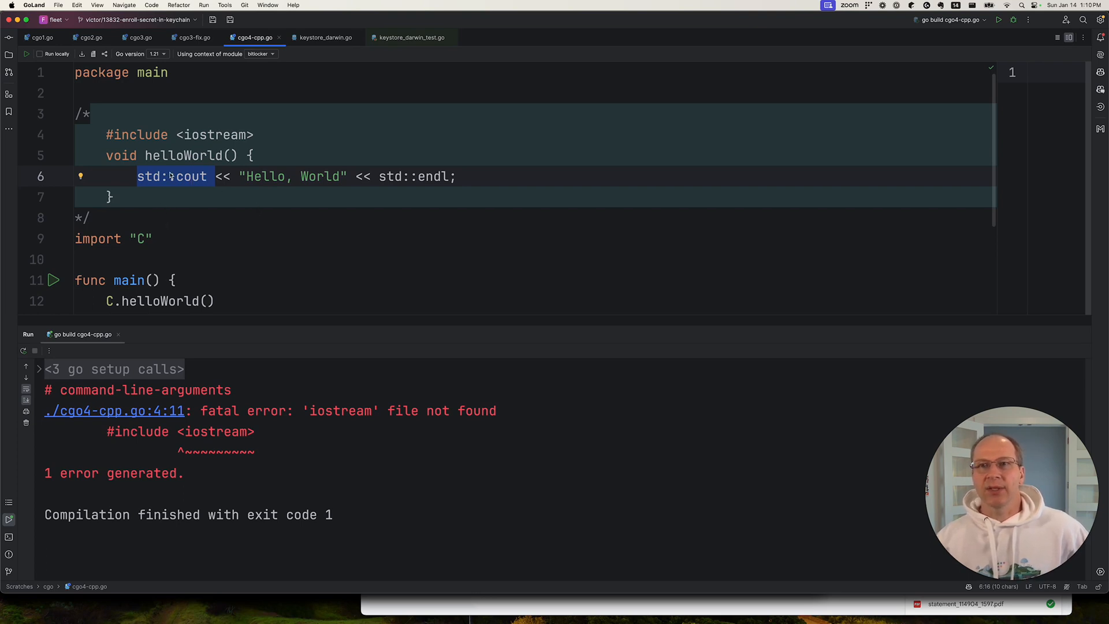
{"action": "mouse_move", "coordinate": [111, 127]}
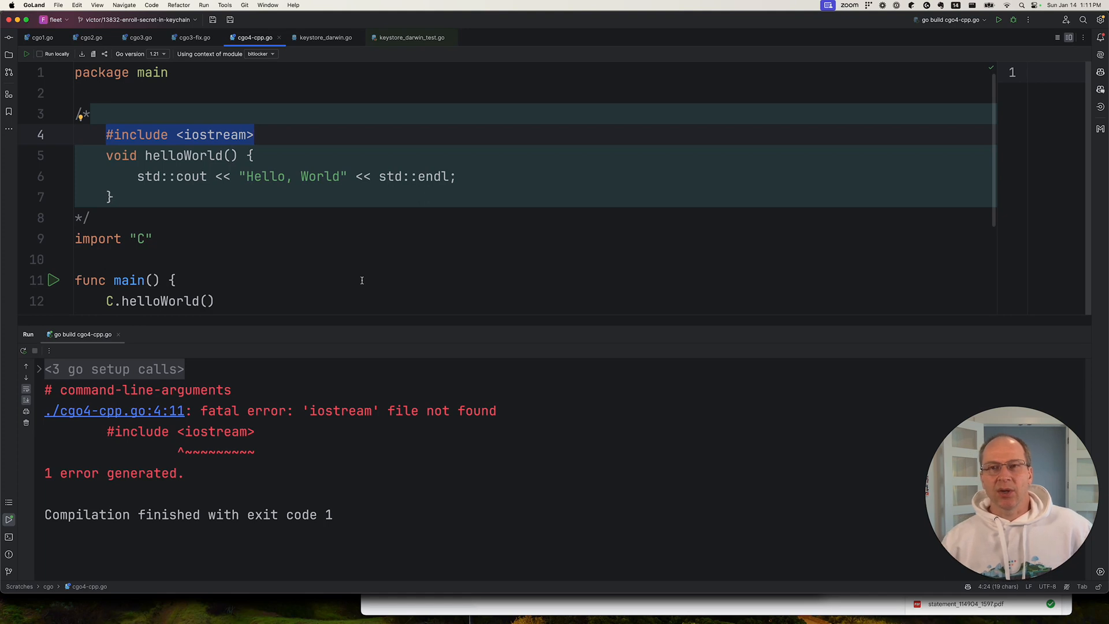
{"action": "mouse_move", "coordinate": [327, 247]}
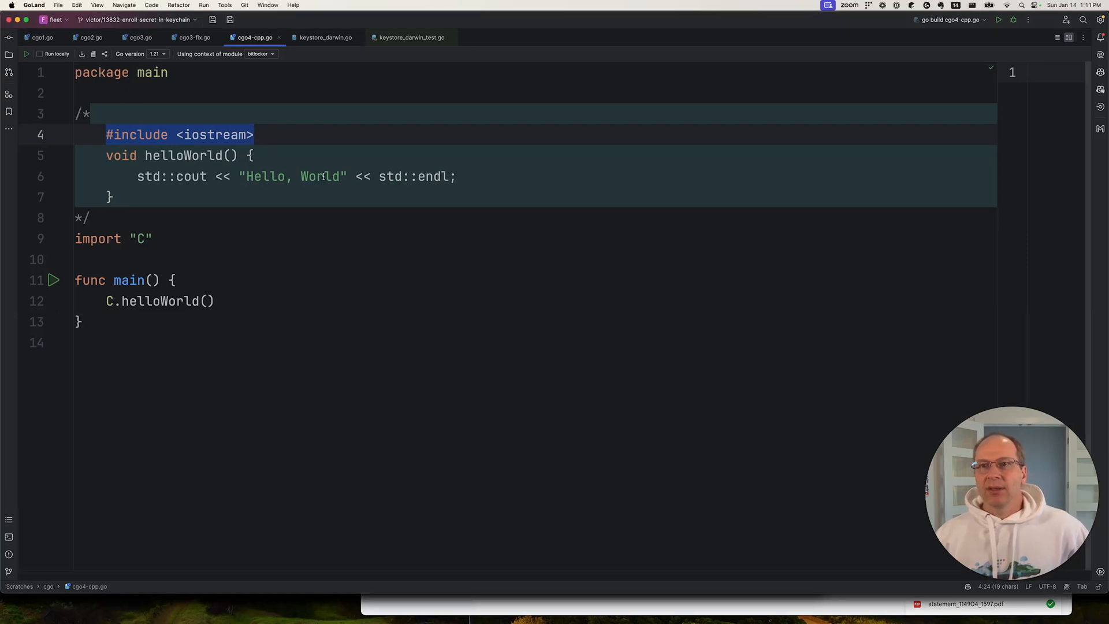
- In keystore_darwin.go, highlight the #cgo LDFLAGS -framework CoreFoundation and Security directives
{"action": "left_click", "coordinate": [325, 37]}
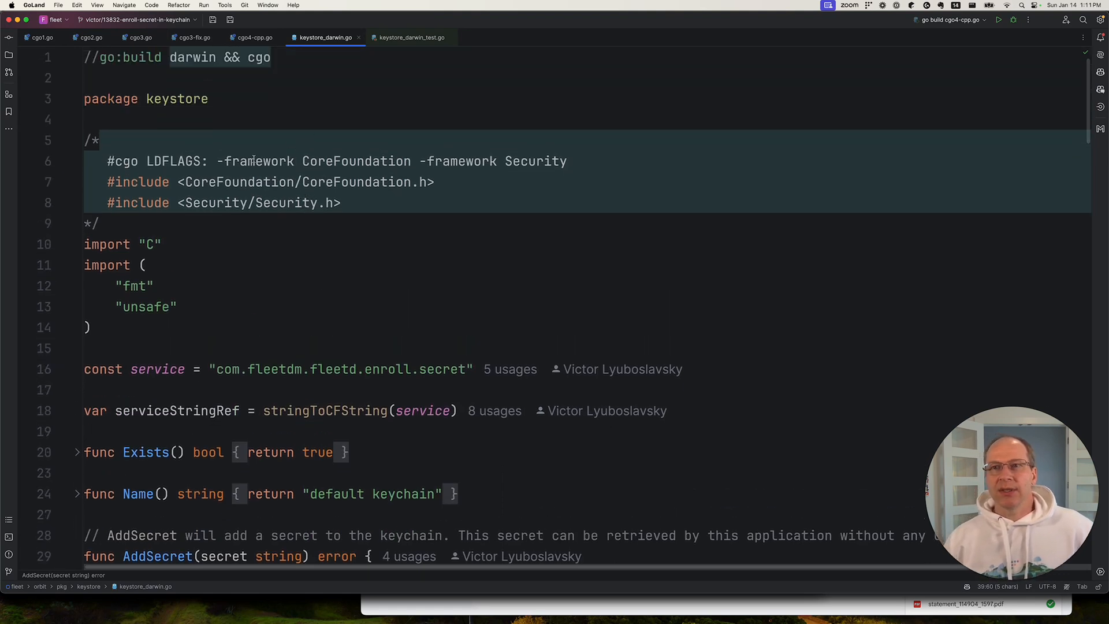
{"action": "double_click", "coordinate": [239, 181]}
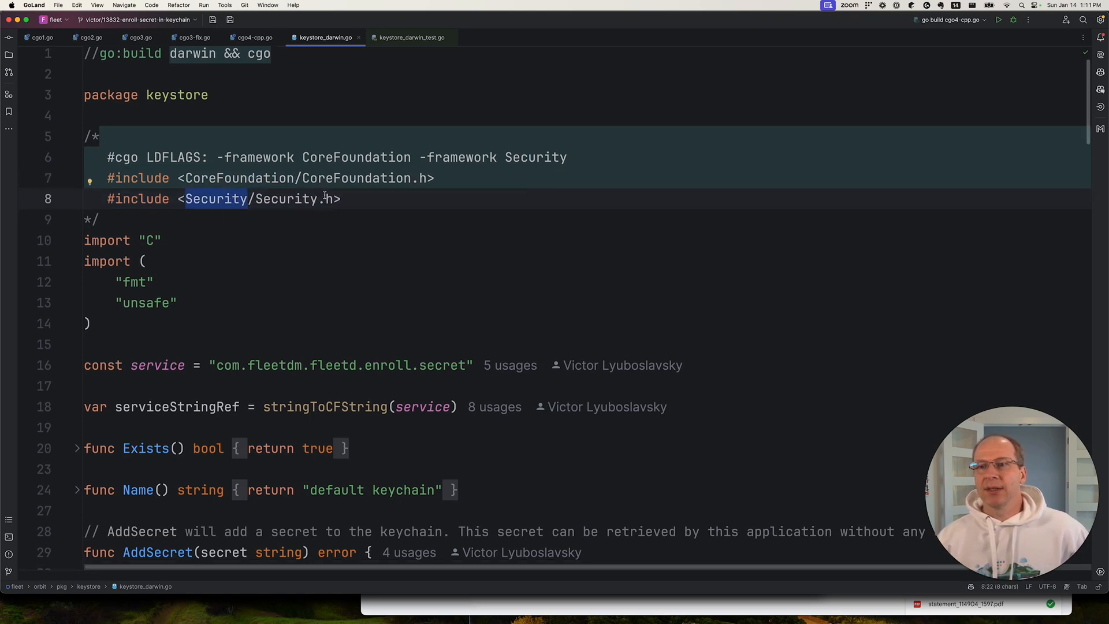
{"action": "scroll", "scroll_direction": "down", "scroll_amount": 3}
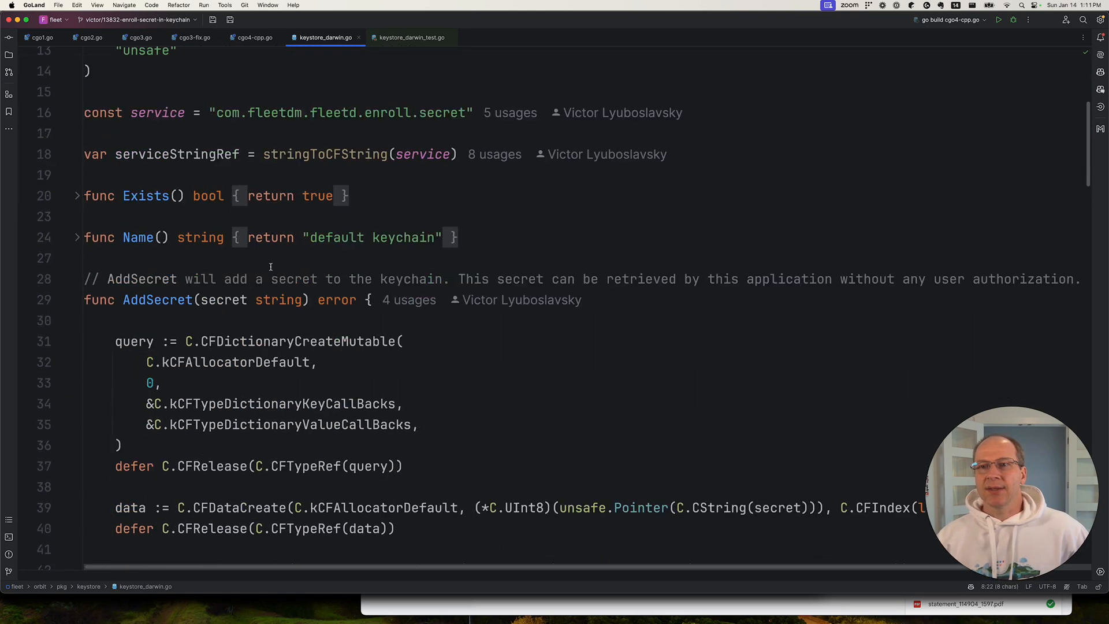
{"action": "double_click", "coordinate": [411, 279]}
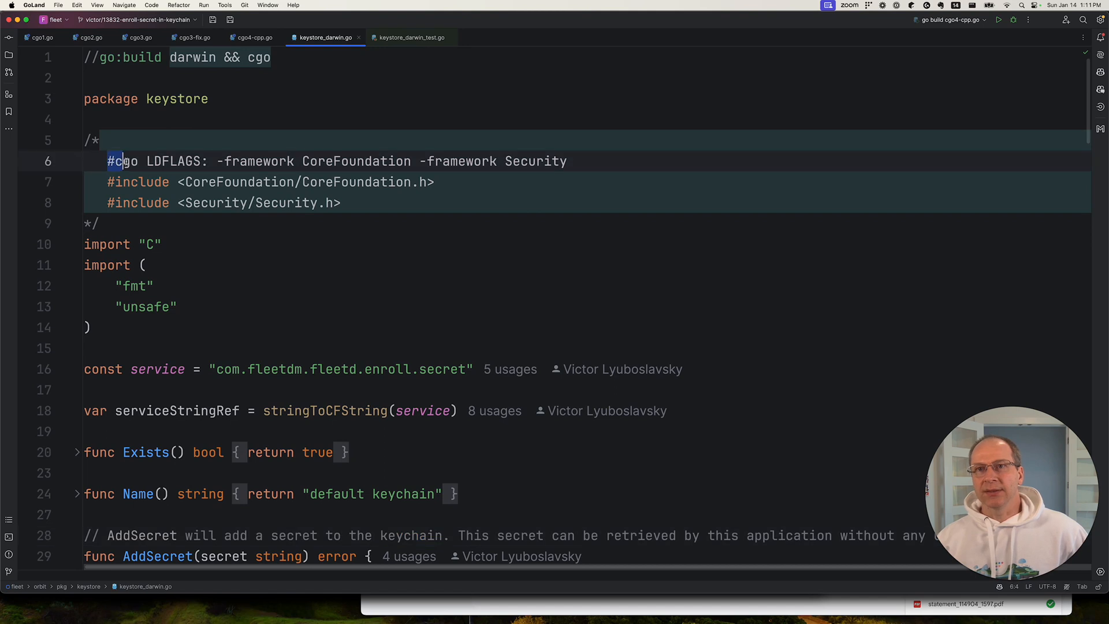
{"action": "left_click_drag", "start_coordinate": [115, 161], "coordinate": [565, 160]}
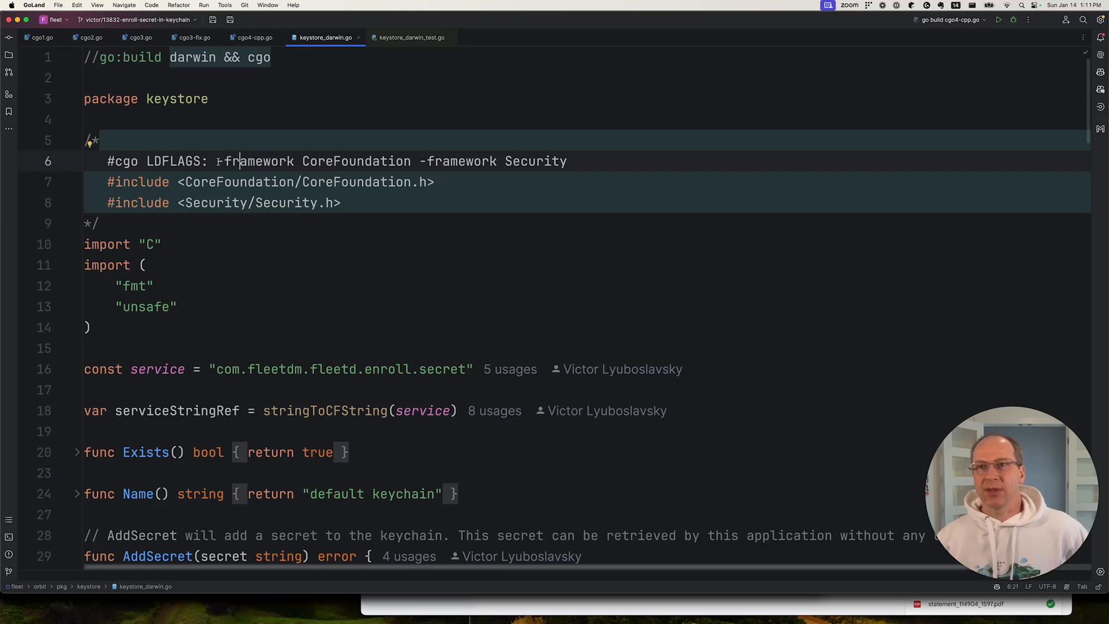
{"action": "left_click_drag", "start_coordinate": [218, 160], "coordinate": [566, 161]}
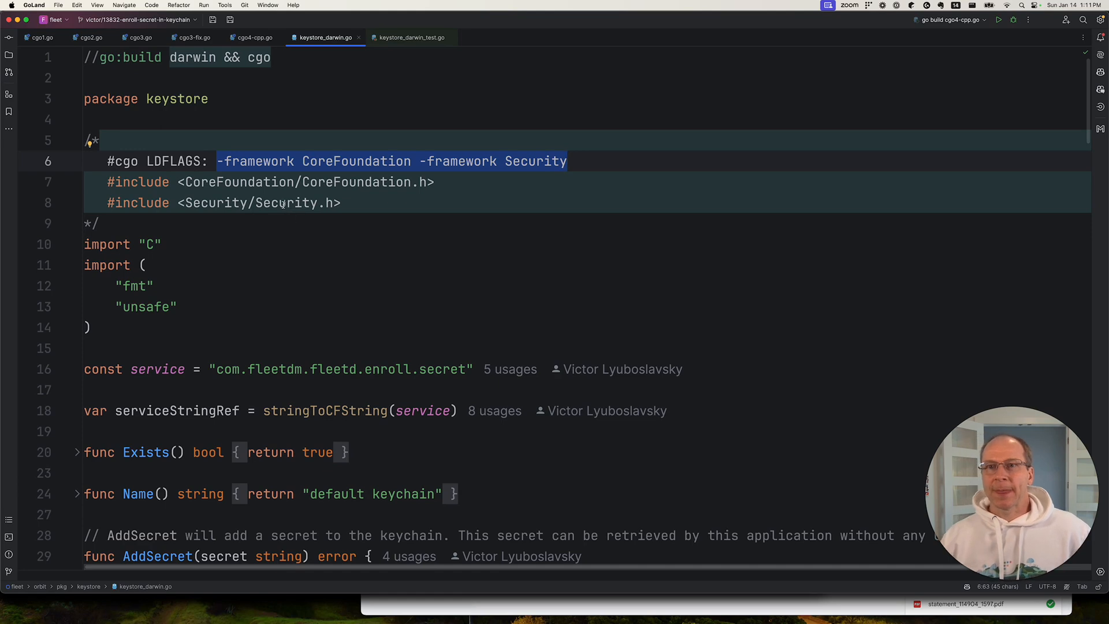
{"action": "scroll", "scroll_direction": "down", "scroll_amount": 3}
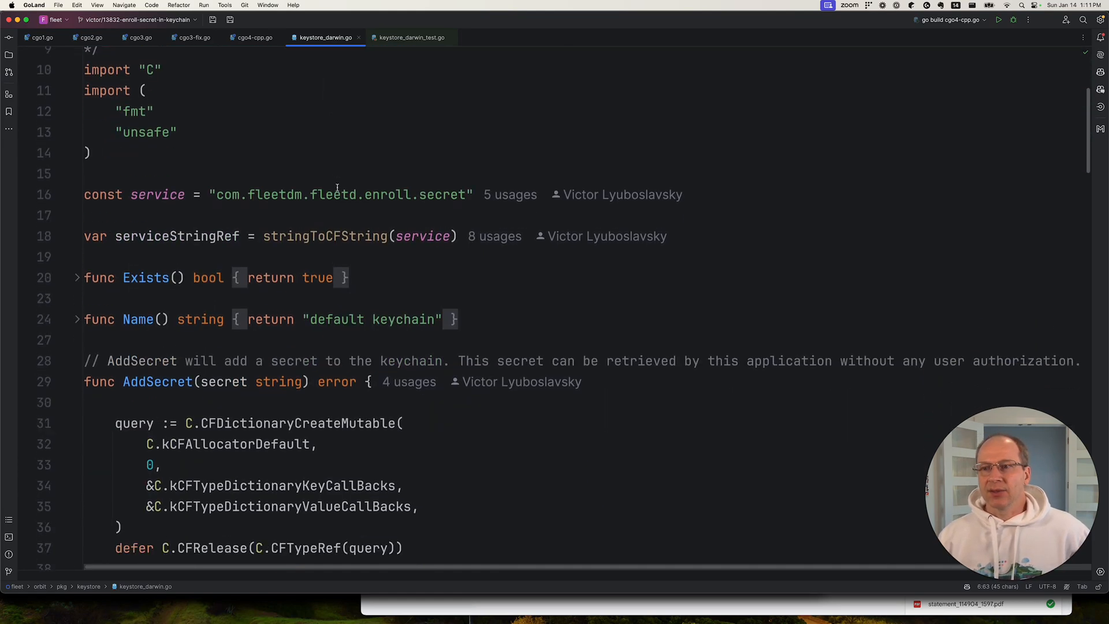
- In AddSecret line 39, strip unsafe.Pointer from the *C.UInt8 cast of C.CString(secret)
{"action": "scroll", "scroll_direction": "down", "scroll_amount": 3}
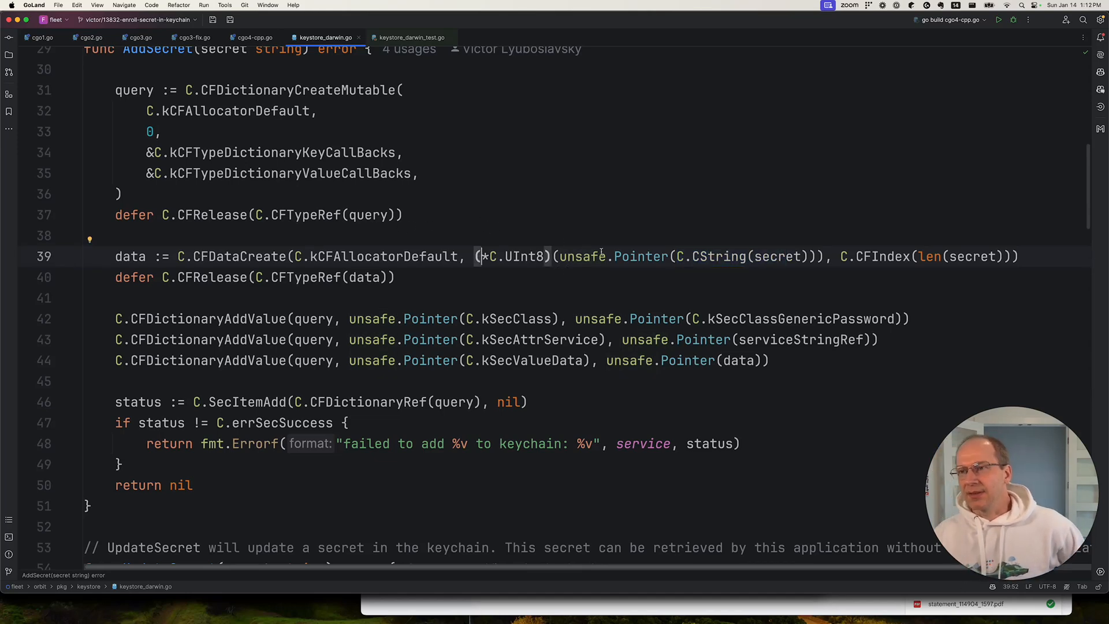
{"action": "double_click", "coordinate": [777, 256]}
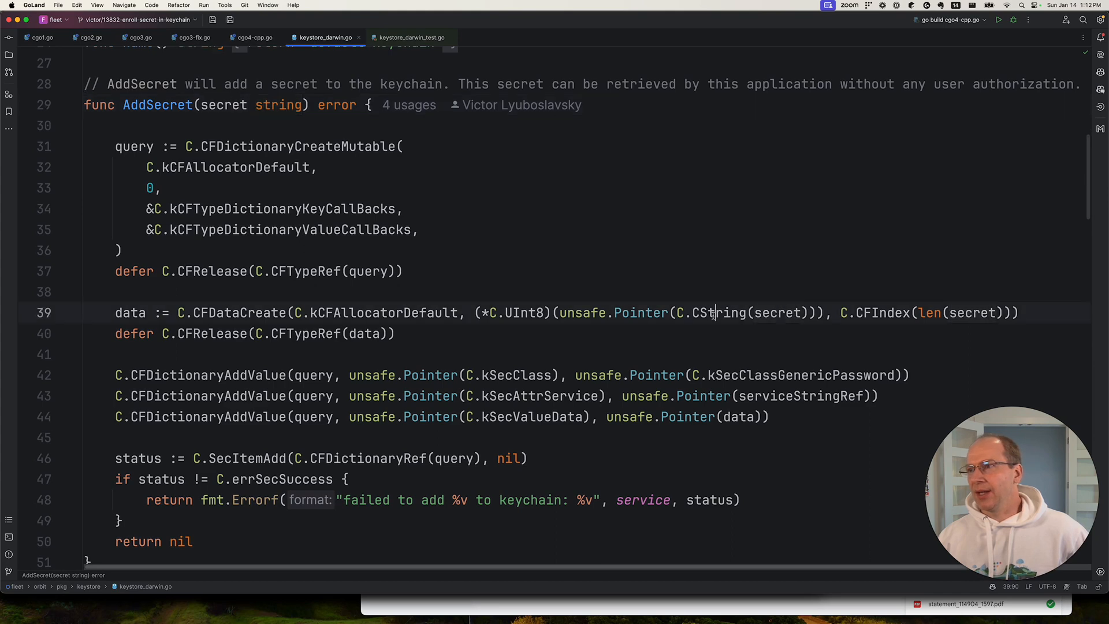
{"action": "double_click", "coordinate": [717, 313]}
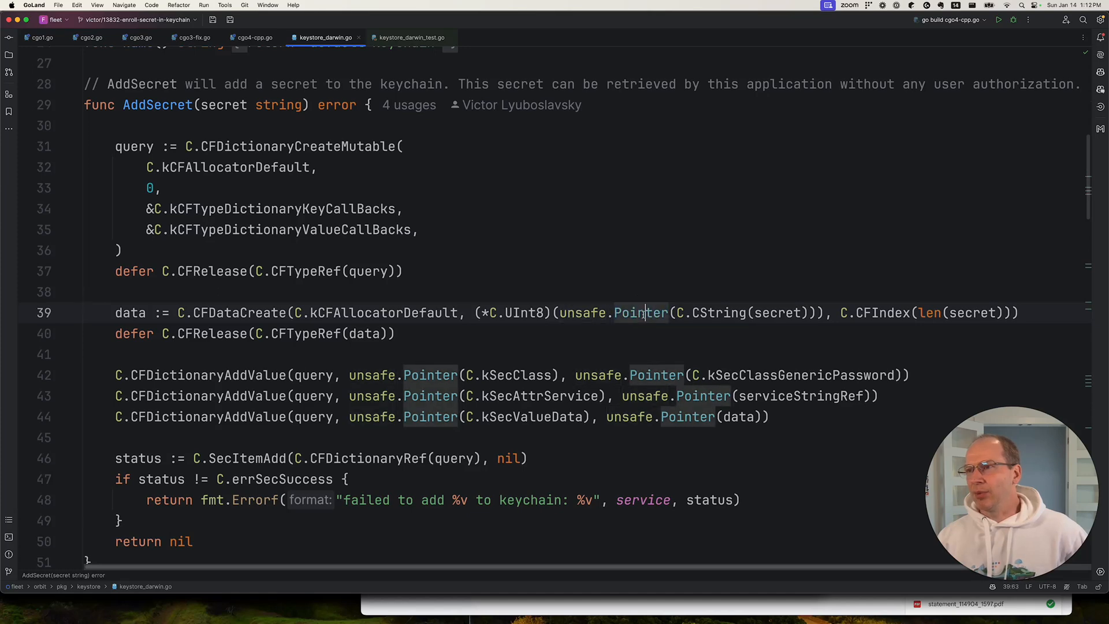
{"action": "double_click", "coordinate": [641, 313]}
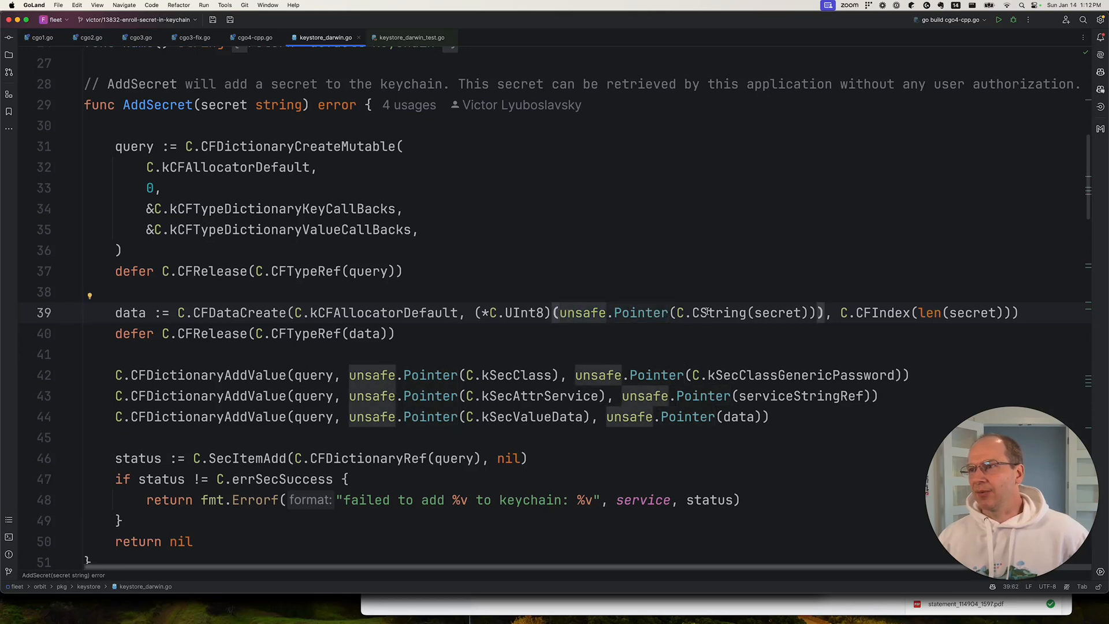
{"action": "double_click", "coordinate": [717, 313]}
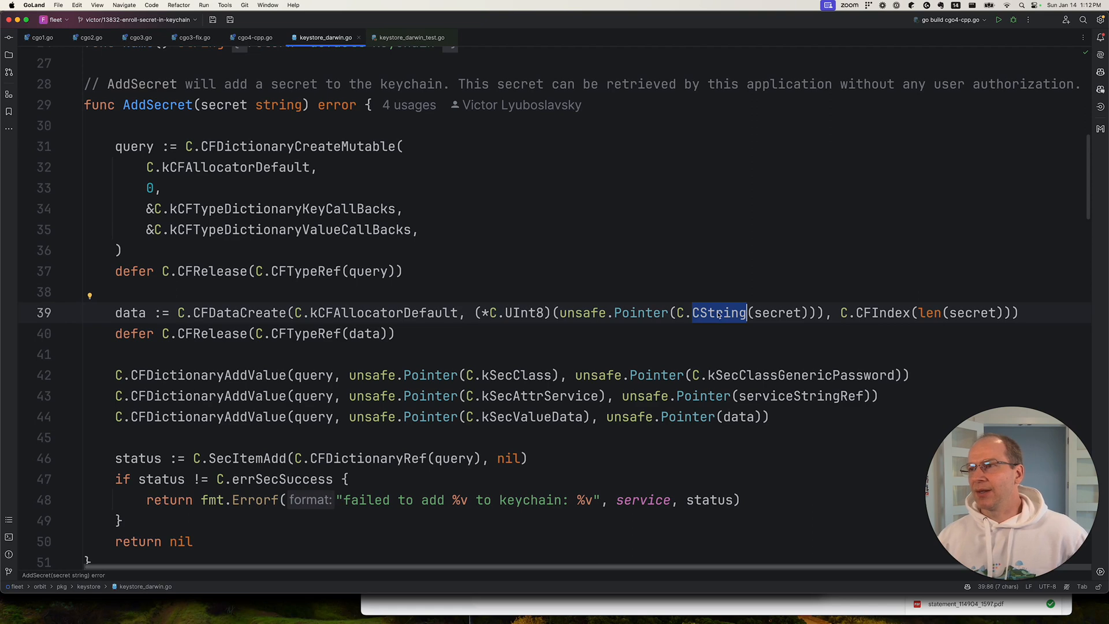
{"action": "mouse_move", "coordinate": [522, 322]}
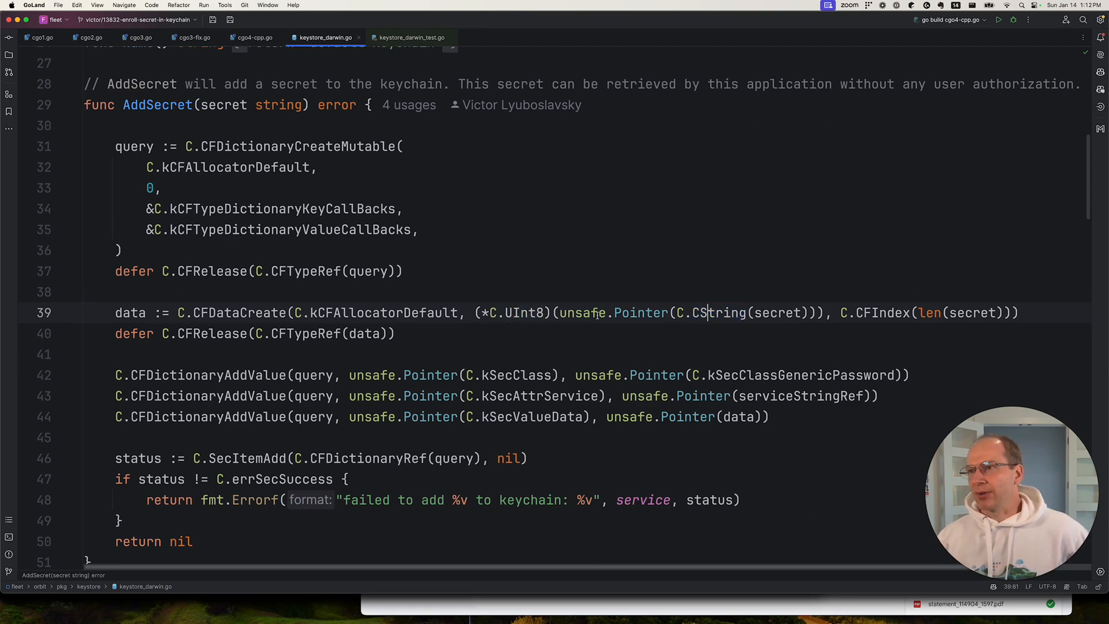
{"action": "double_click", "coordinate": [583, 313]}
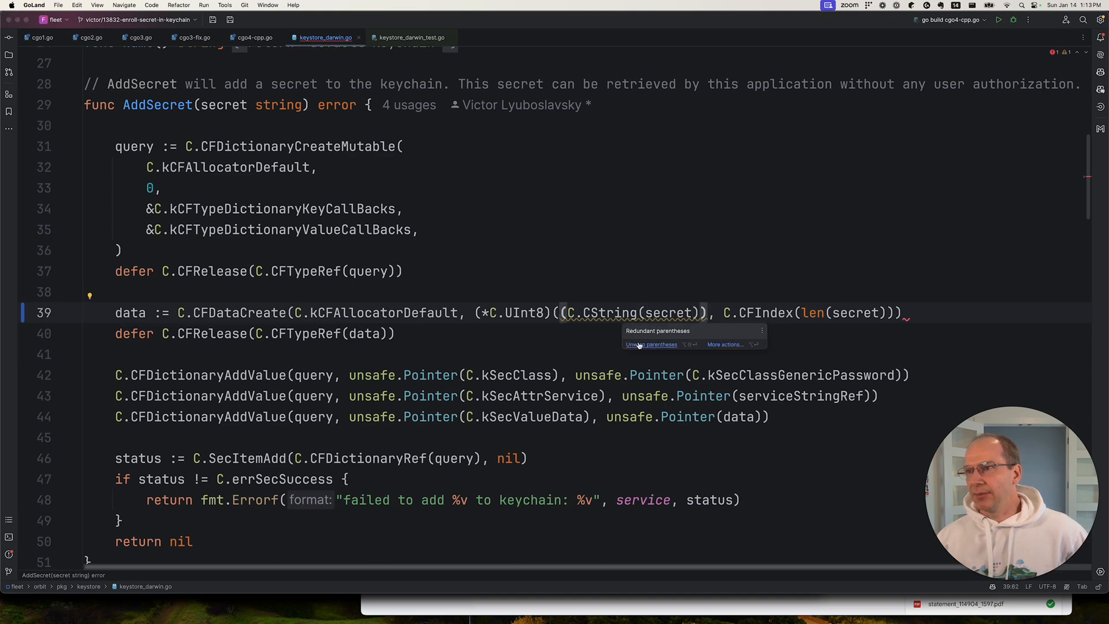
- Unwrap the redundant parentheses so C.CString(secret) is cast directly to *C.UInt8 on line 39
{"action": "left_click", "coordinate": [651, 344]}
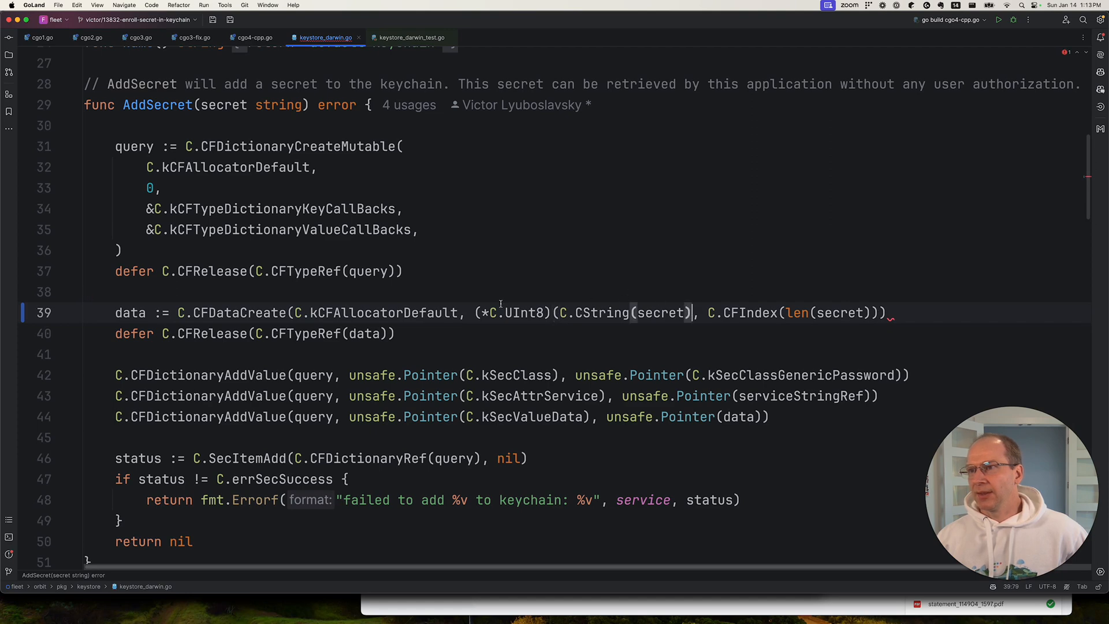
{"action": "left_click_drag", "start_coordinate": [475, 313], "coordinate": [694, 313]}
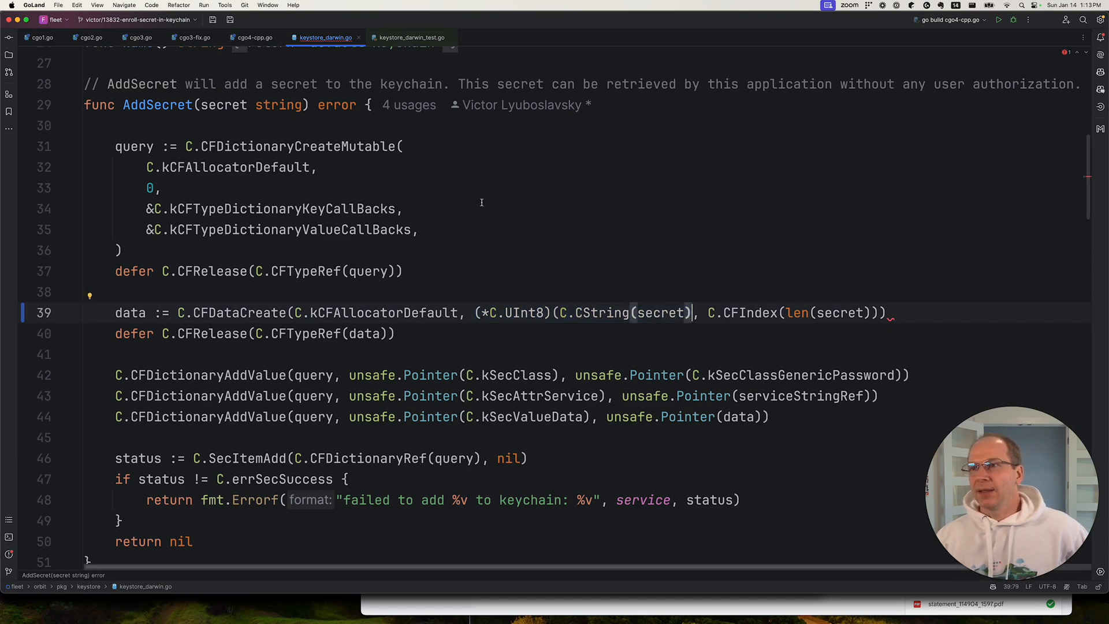
{"action": "mouse_move", "coordinate": [410, 37]}
{"action": "type", "text": ")"}
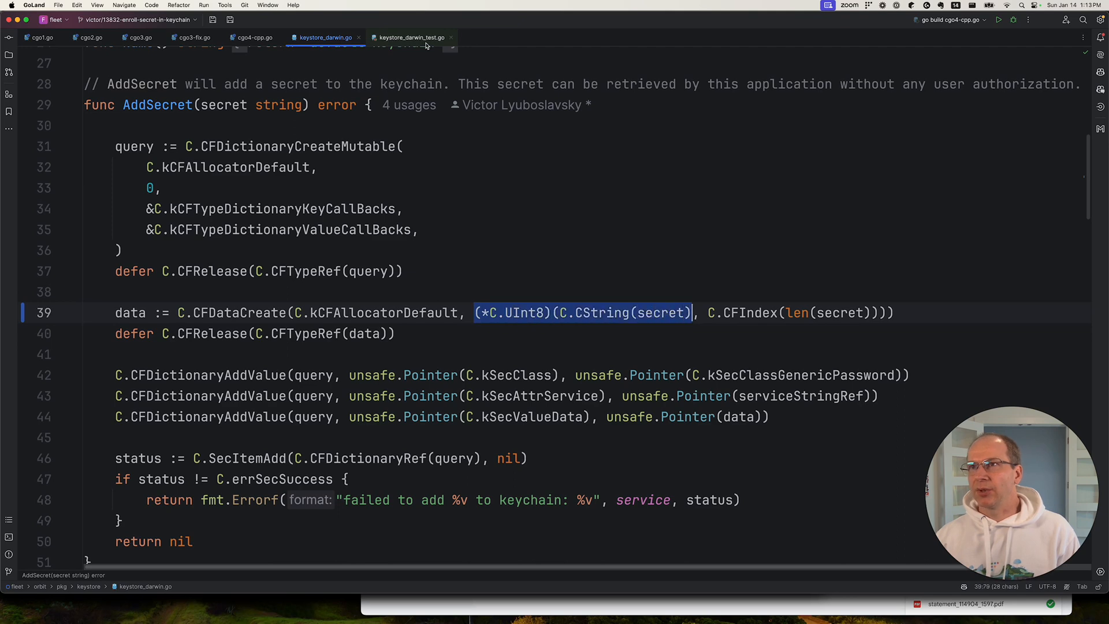
- Run TestSecret from keystore_darwin_test.go and get the too-many/not-enough arguments compile errors
{"action": "left_click", "coordinate": [408, 37]}
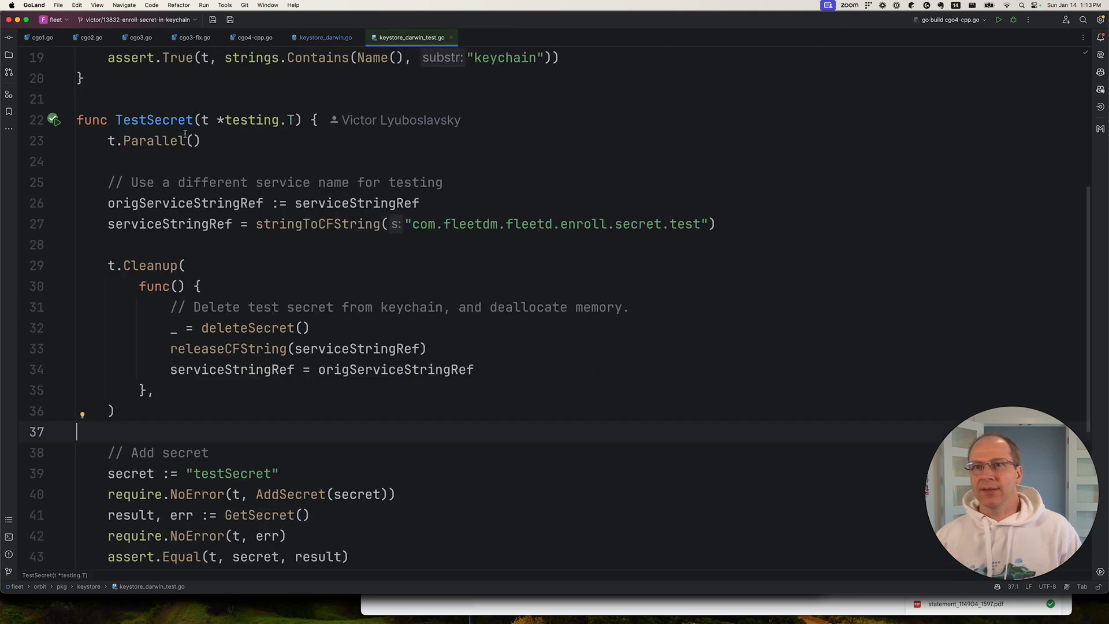
{"action": "left_click", "coordinate": [54, 119]}
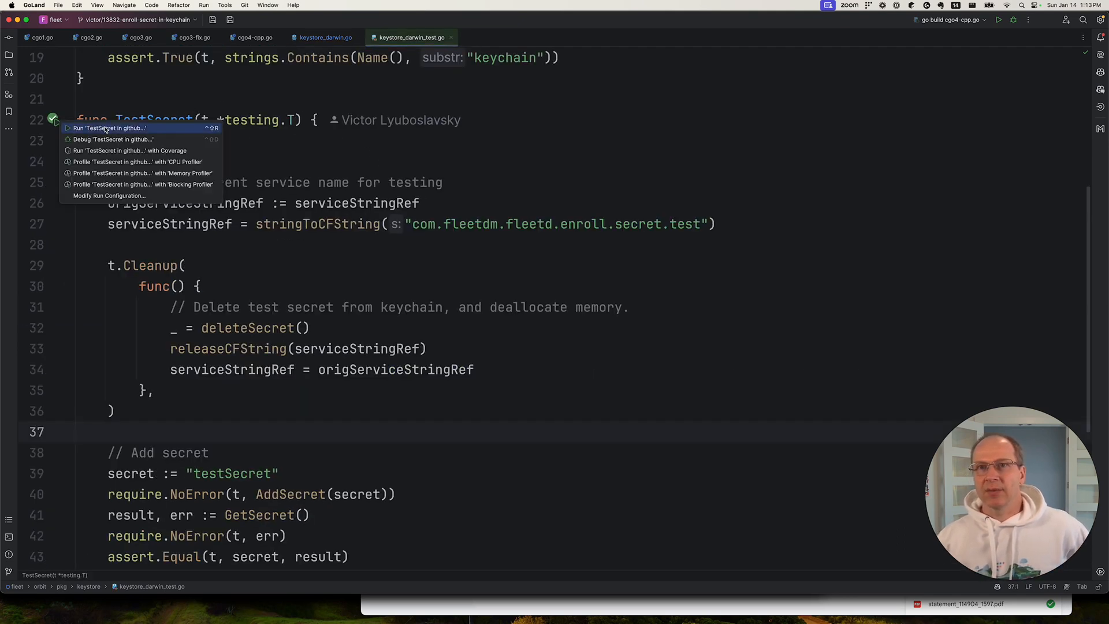
{"action": "left_click", "coordinate": [110, 128]}
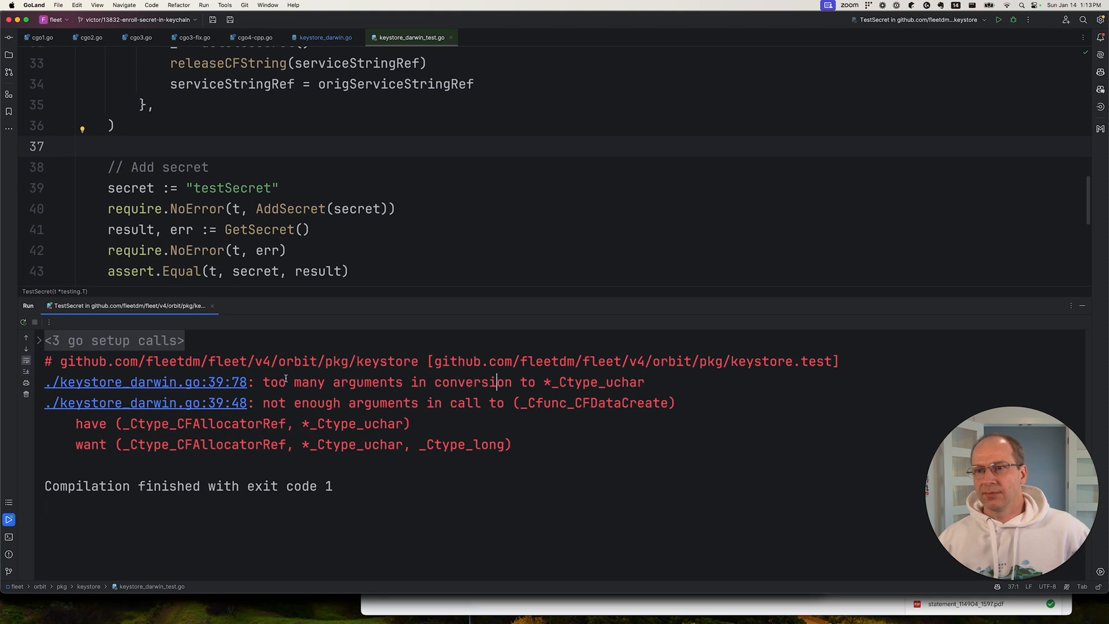
{"action": "mouse_move", "coordinate": [225, 410]}
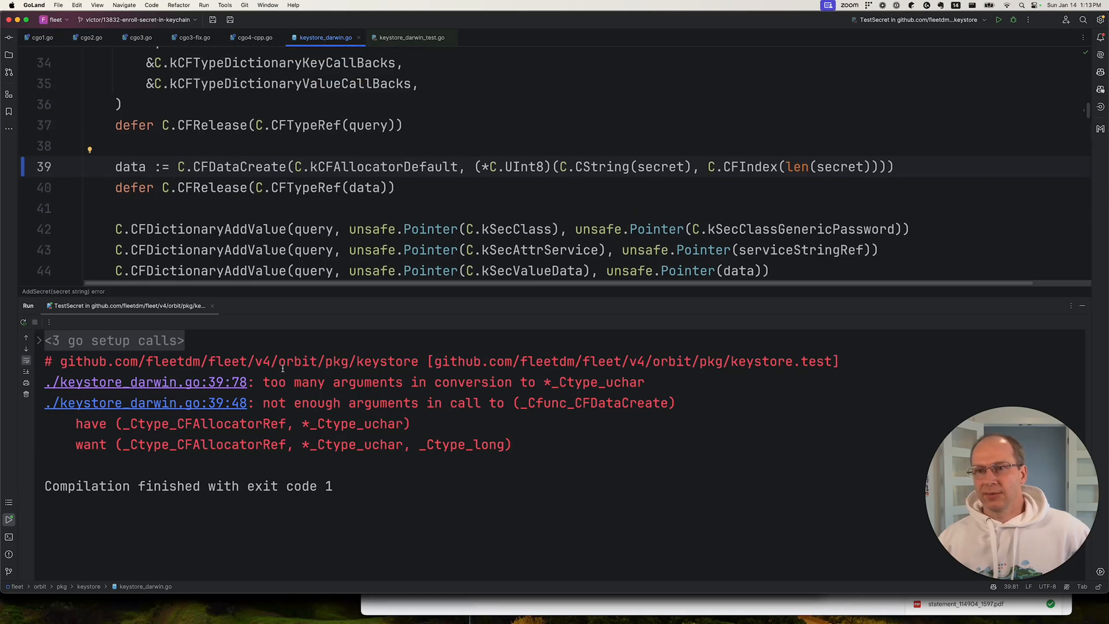
{"action": "mouse_move", "coordinate": [183, 430]}
{"action": "type", "text": ")"}
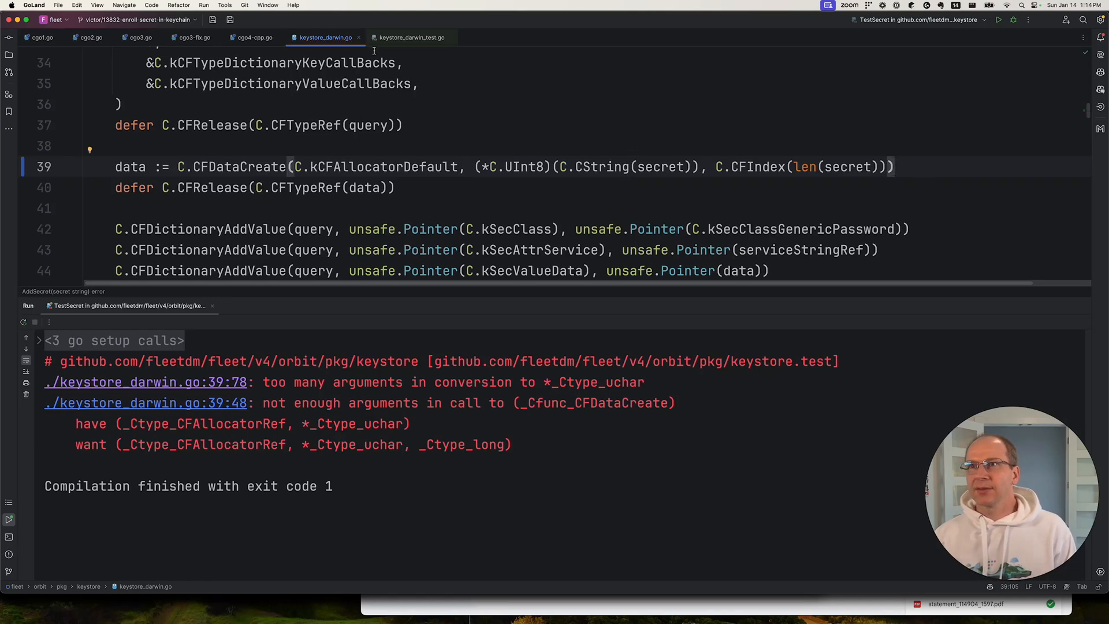
- Rerun TestSecret, read the 'cannot convert *_Ctype_char to *_Ctype_uchar' error, and return to keystore_darwin.go
{"action": "left_click", "coordinate": [410, 37]}
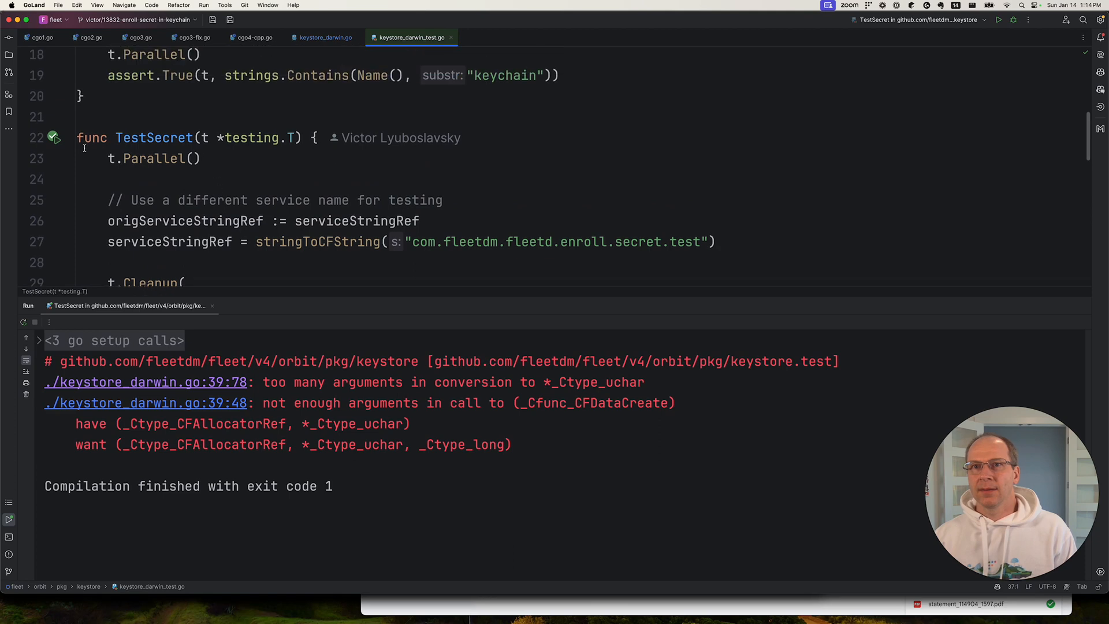
{"action": "left_click", "coordinate": [55, 138]}
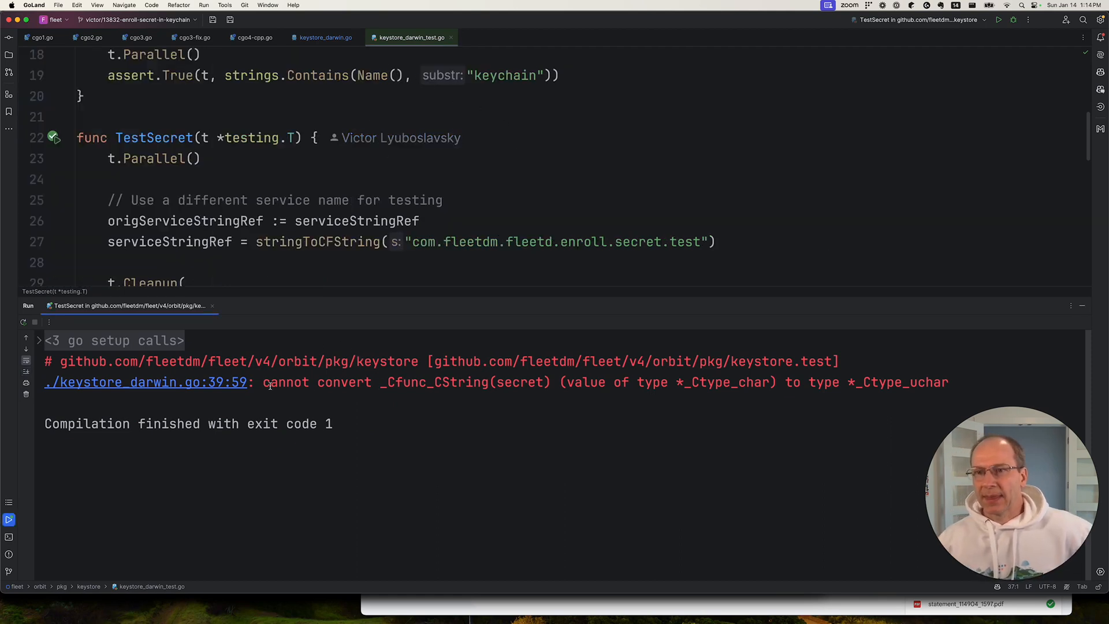
{"action": "left_click_drag", "start_coordinate": [264, 382], "coordinate": [397, 382]}
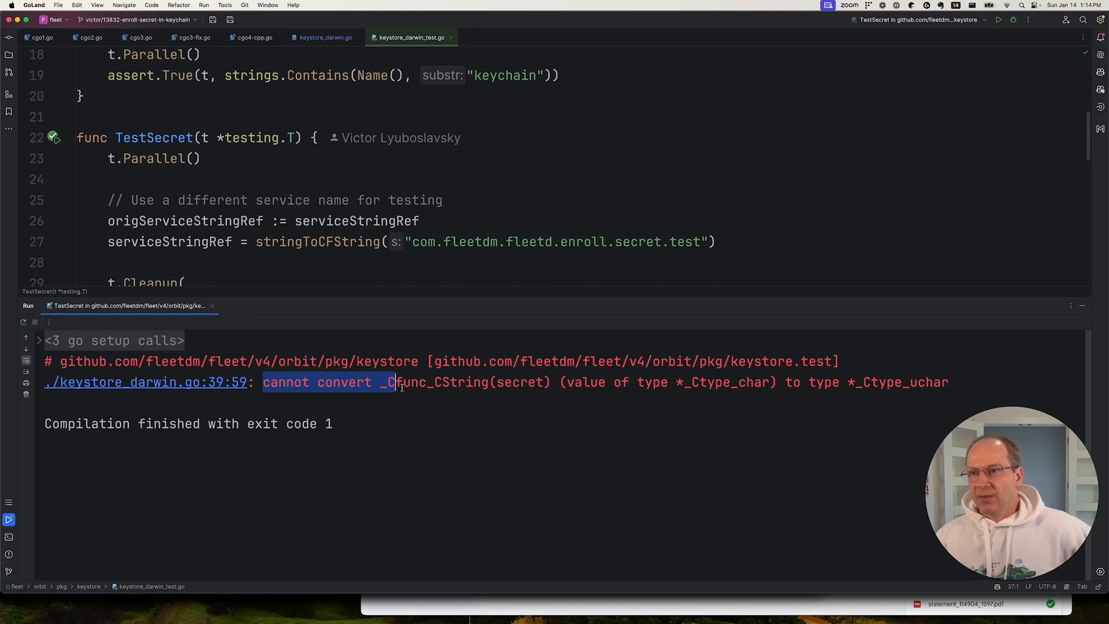
{"action": "left_click_drag", "start_coordinate": [392, 383], "coordinate": [481, 383]}
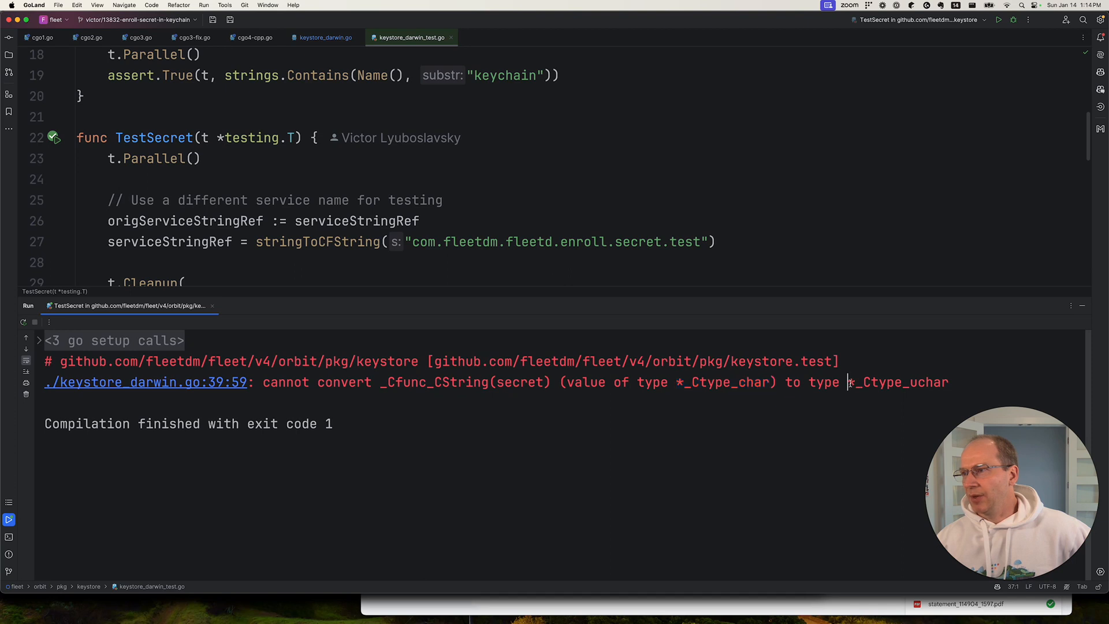
{"action": "double_click", "coordinate": [896, 383]}
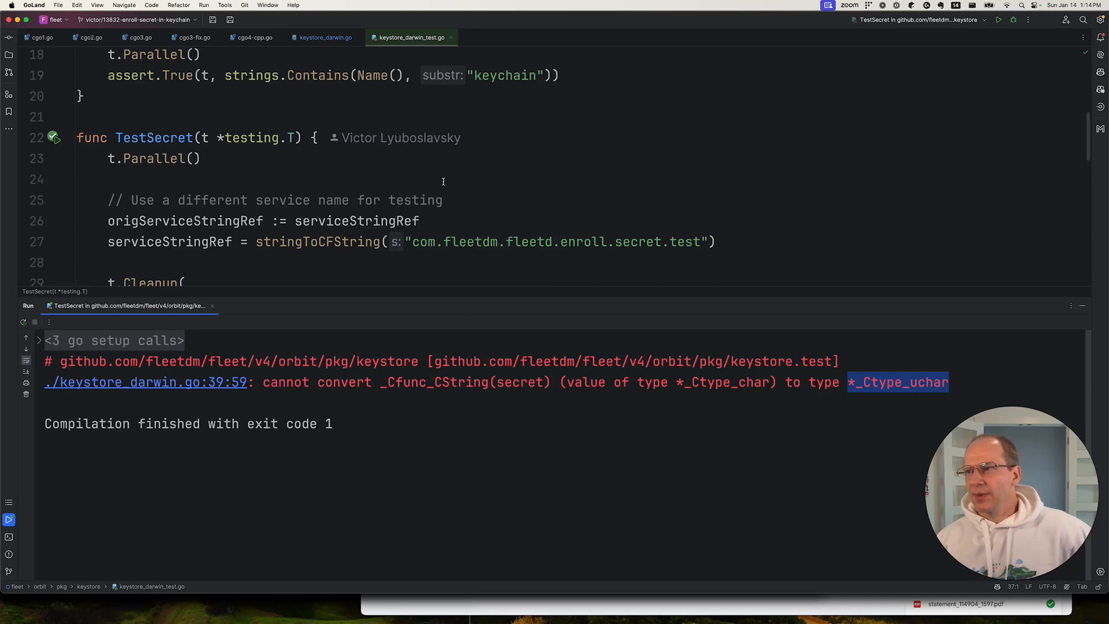
{"action": "left_click", "coordinate": [325, 37]}
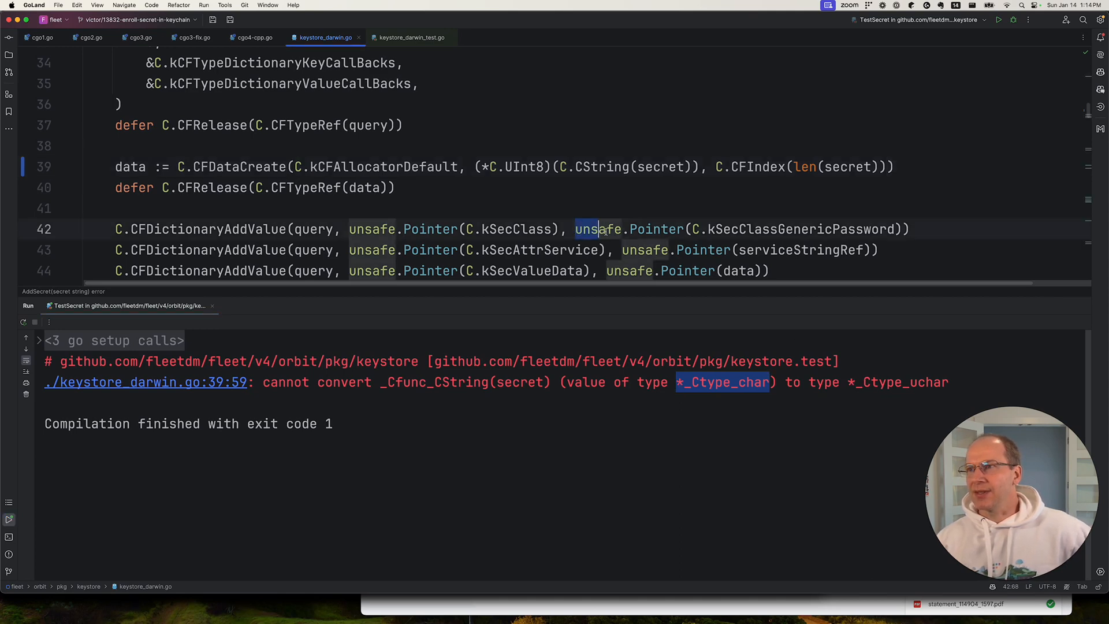
- Start wrapping C.CString(secret) in unsafe.Pointer on line 39, typing unsafe.Poin after the *C.UInt8 cast
{"action": "double_click", "coordinate": [628, 229]}
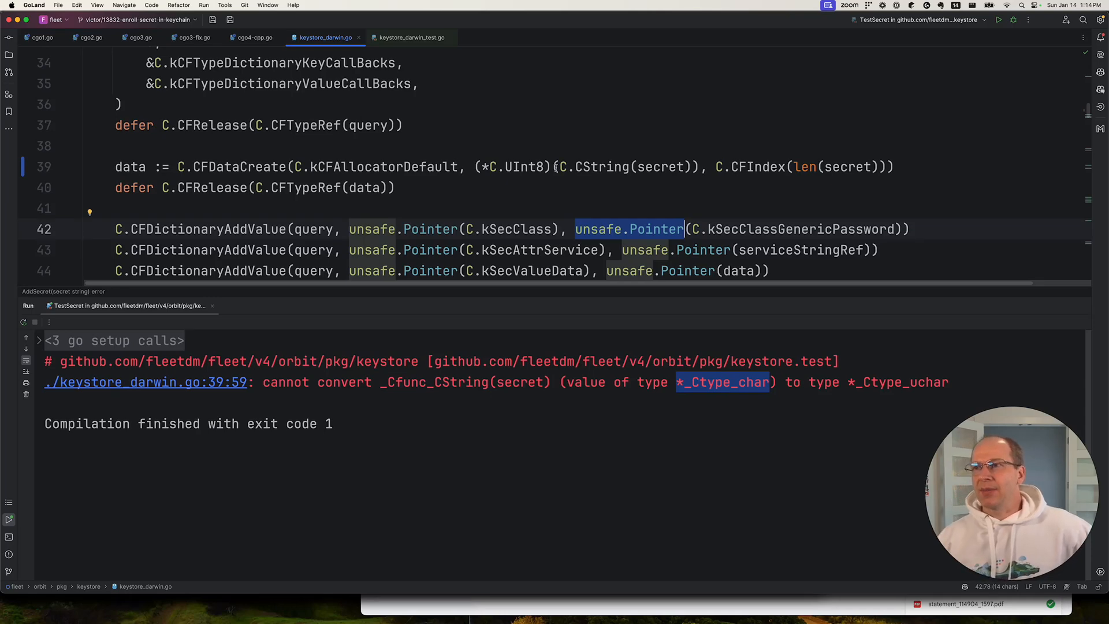
{"action": "mouse_move", "coordinate": [562, 208]}
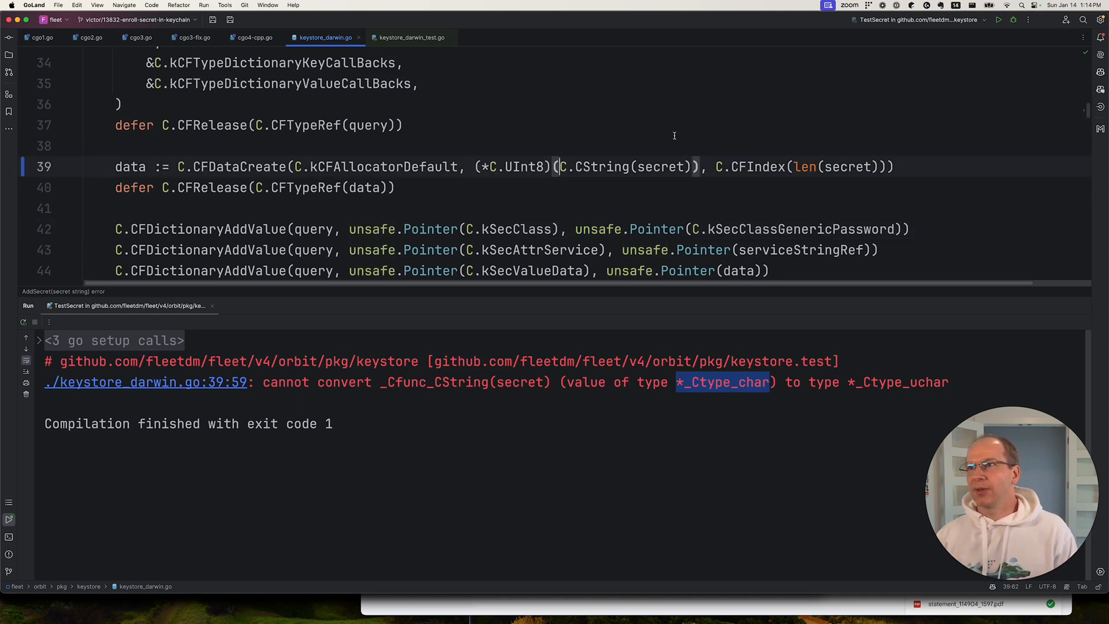
{"action": "type", "text": "u"}
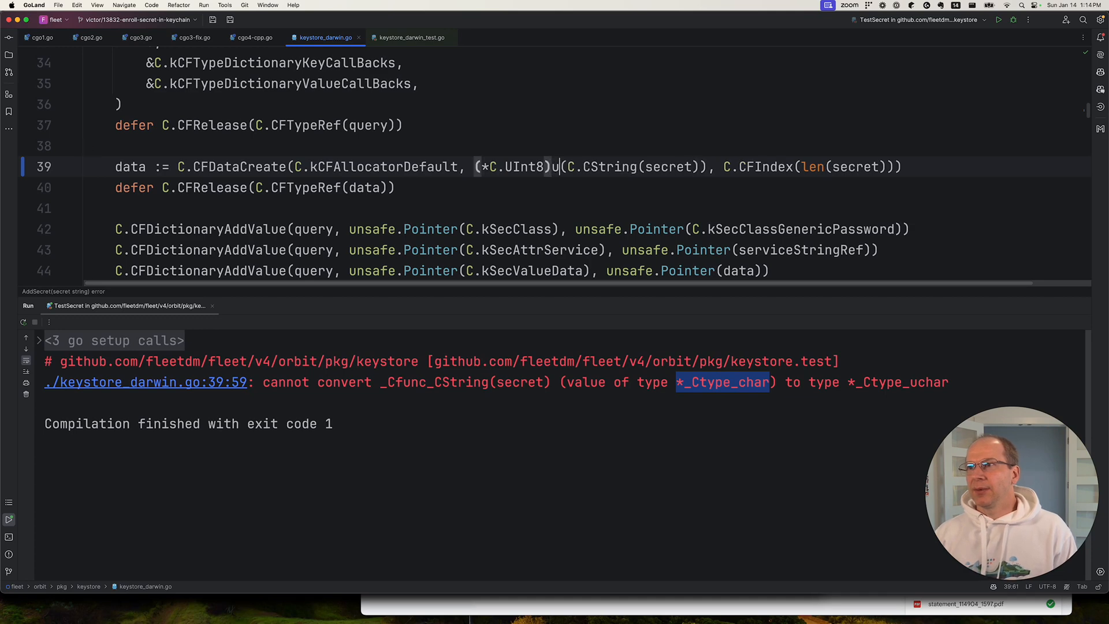
{"action": "type", "text": "unsafe.Poin"}
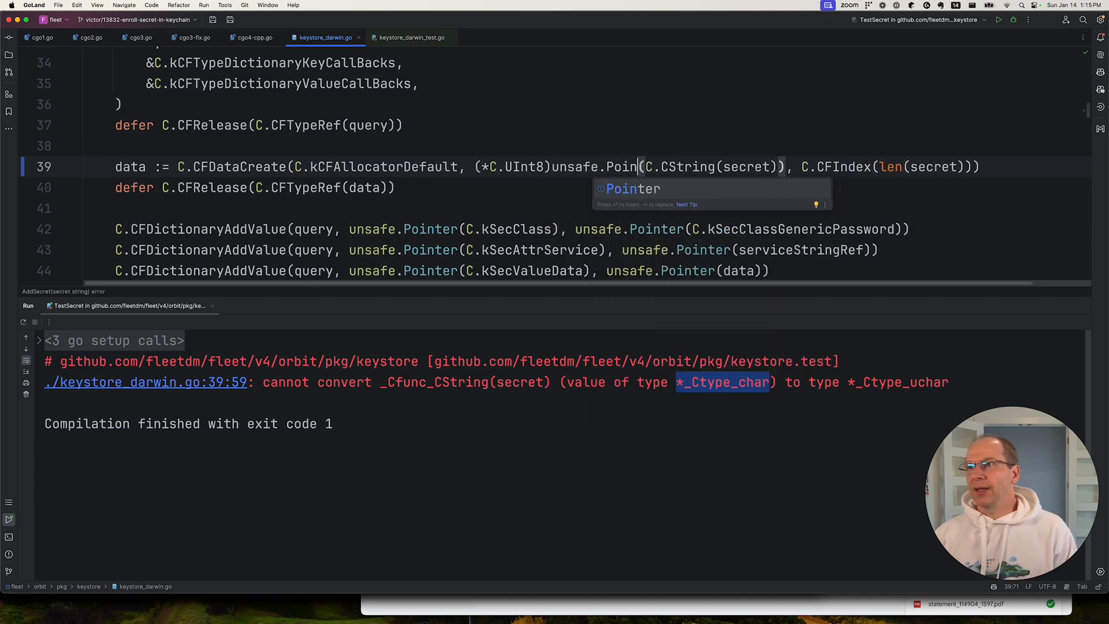